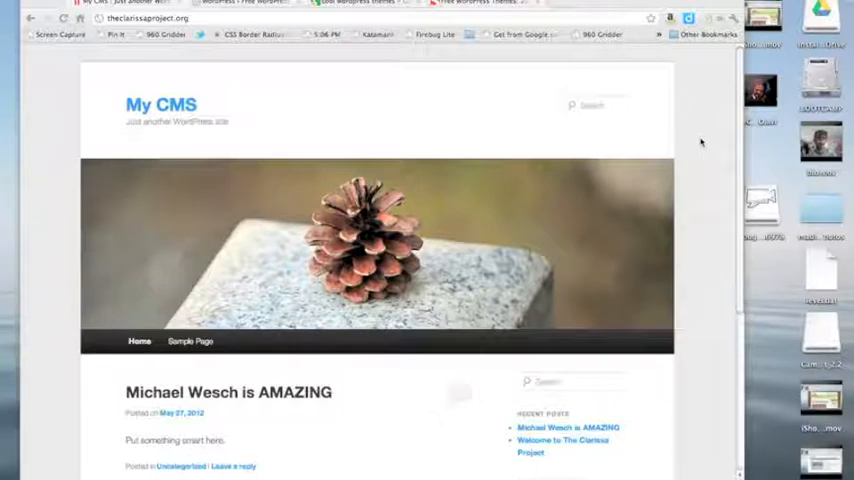
# Log in to the My CMS wp-admin page with username 'admin' and the password
pyautogui.scroll(-3)
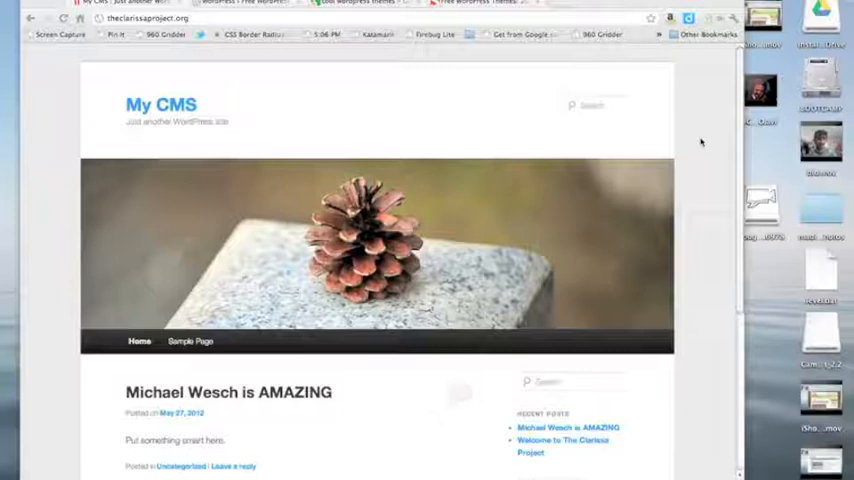
pyautogui.scroll(-3)
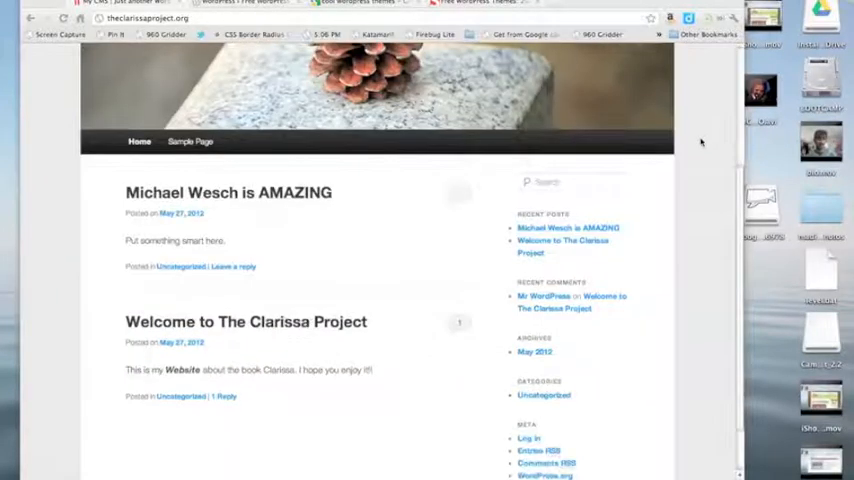
pyautogui.scroll(-3)
pyautogui.write('/w')
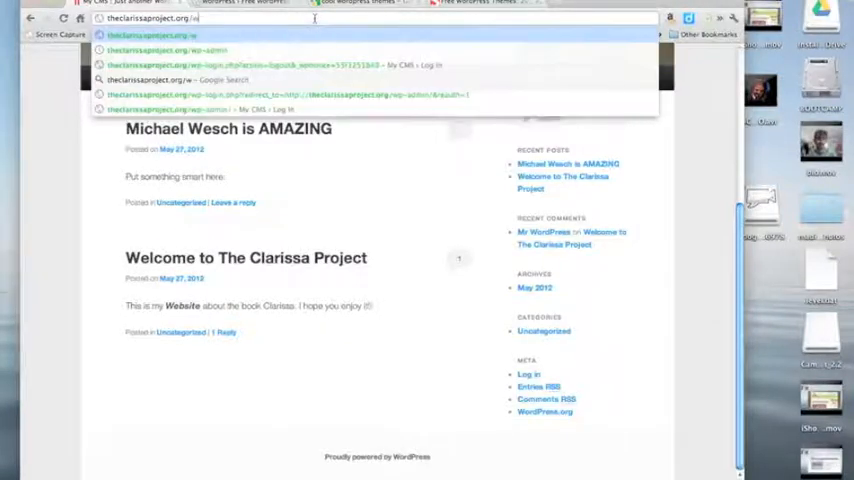
pyautogui.write('p')
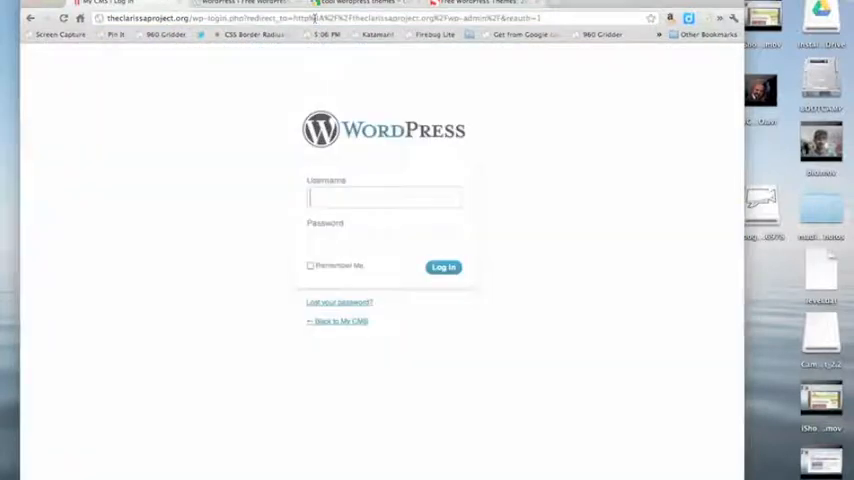
pyautogui.write('admin')
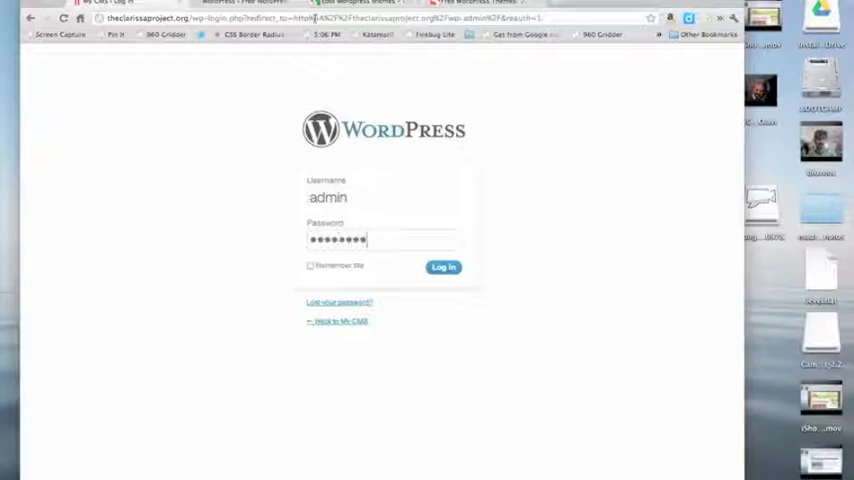
pyautogui.click(443, 267)
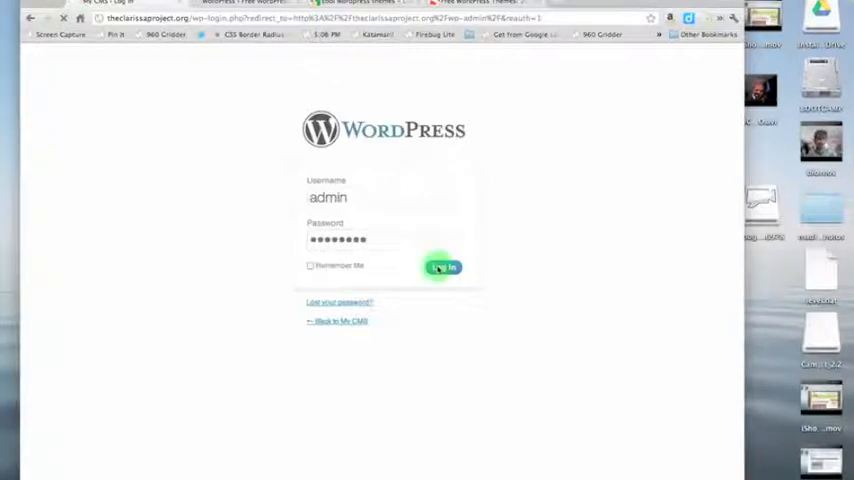
# Complete the admin sign-in to reach the My CMS dashboard
pyautogui.click(443, 267)
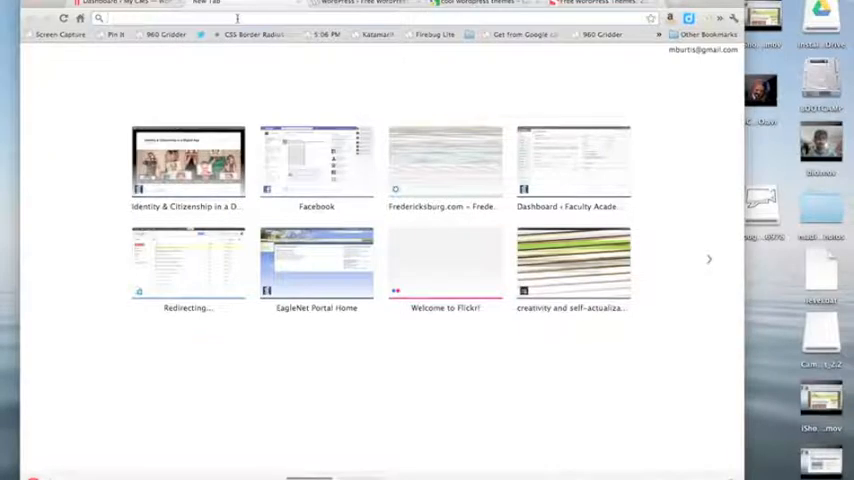
# Load theclarissaproject.org in the new tab while signed in as admin
pyautogui.write('theclarissaproject.org')
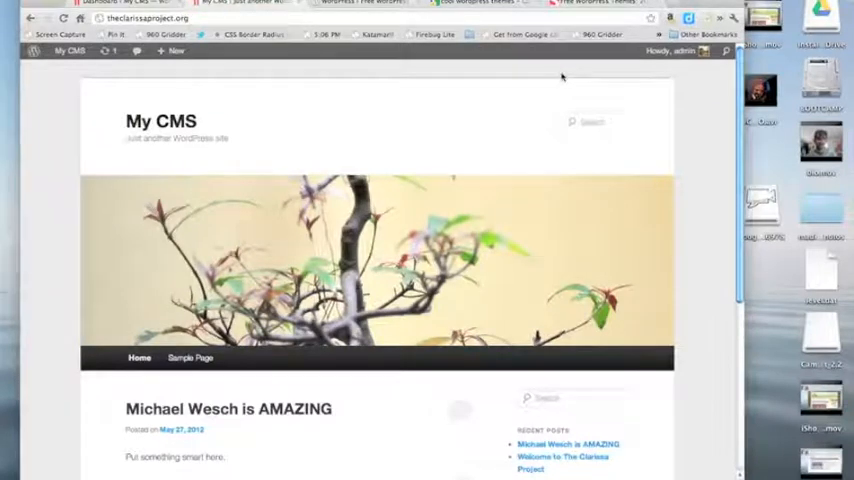
pyautogui.moveTo(463, 153)
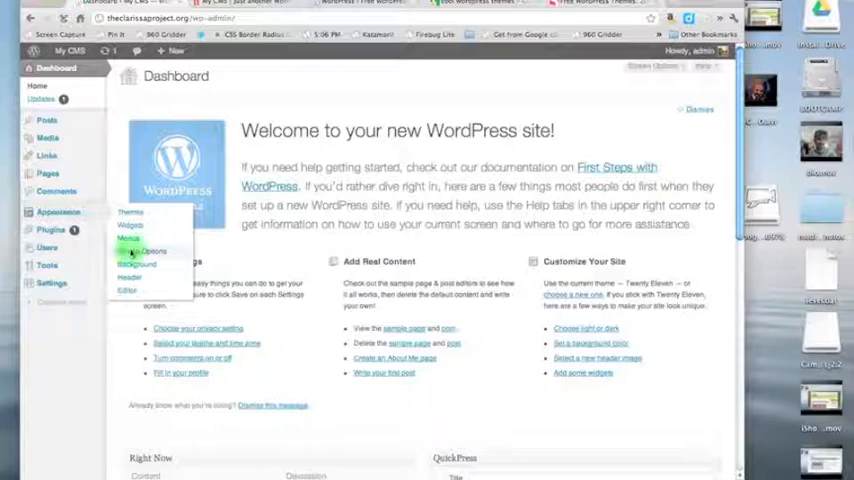
# Open Appearance > Theme Options for the Twenty Eleven theme
pyautogui.click(143, 250)
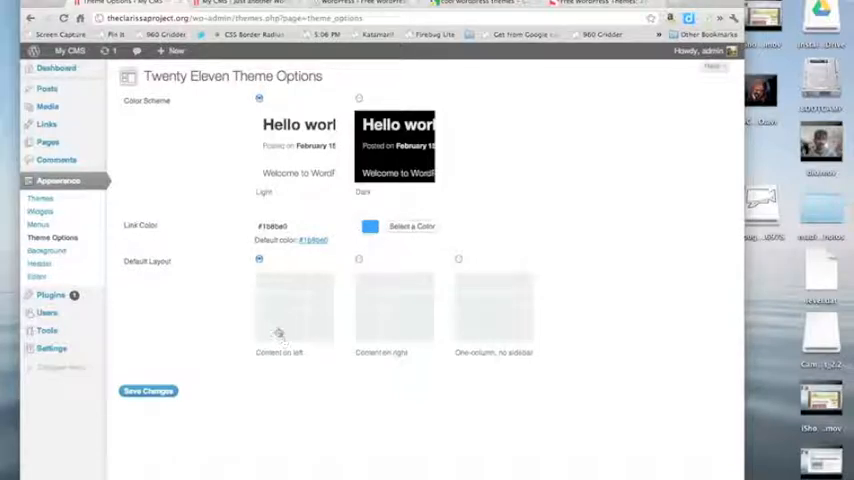
pyautogui.moveTo(394, 327)
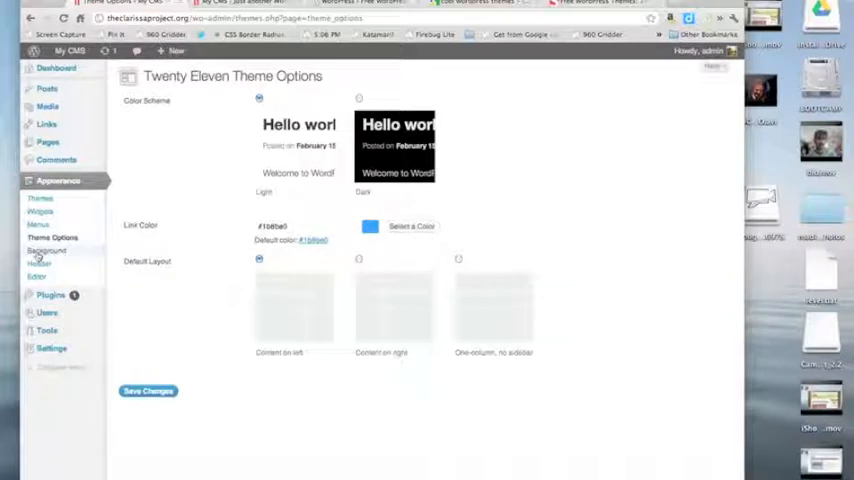
# Set a dark red custom background colour under Appearance > Background and save
pyautogui.click(46, 251)
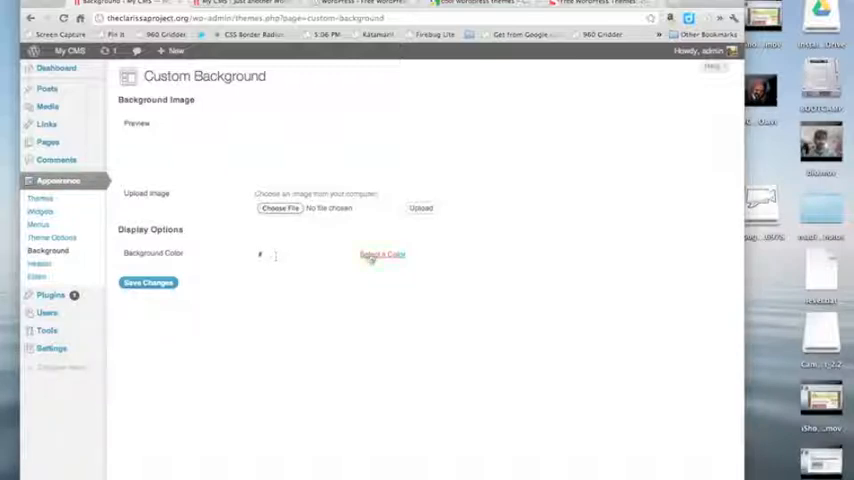
pyautogui.click(382, 254)
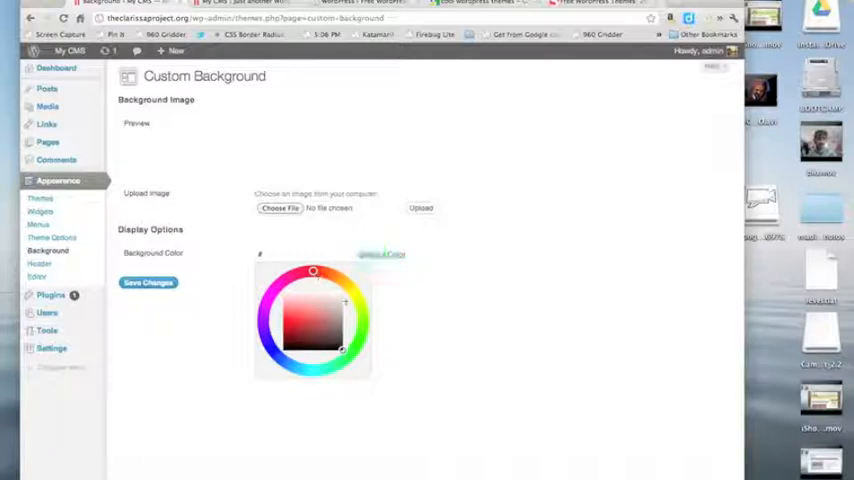
pyautogui.click(310, 338)
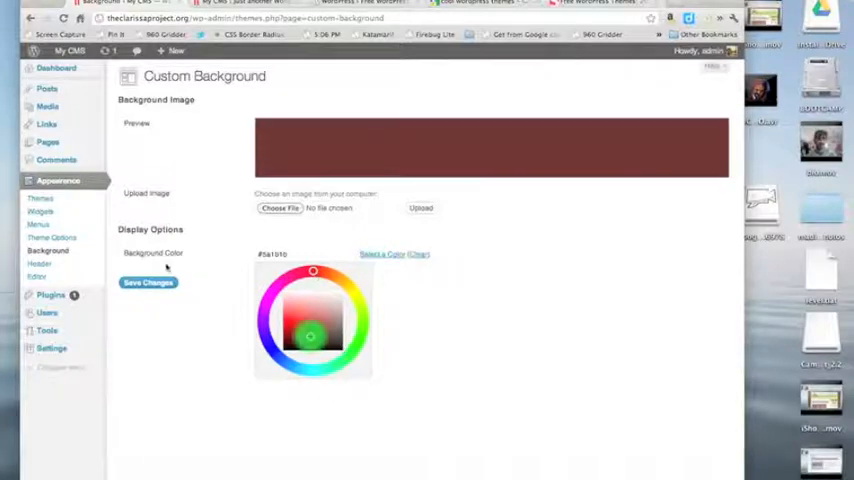
pyautogui.click(148, 282)
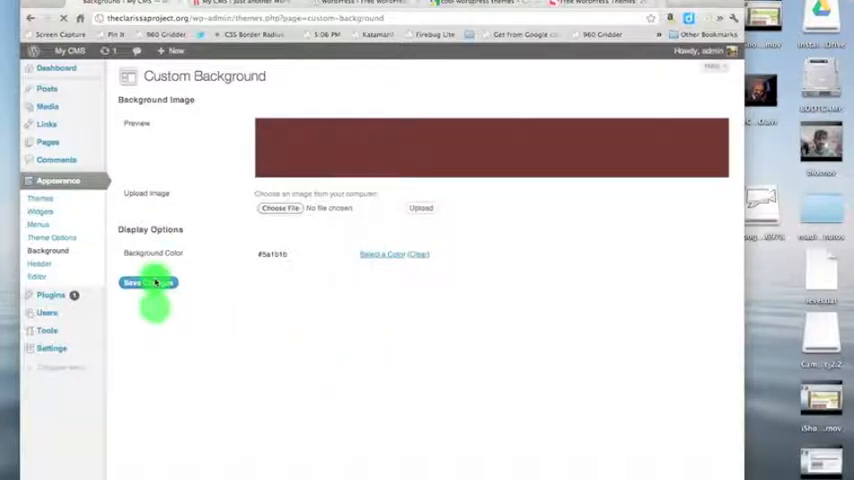
pyautogui.click(148, 282)
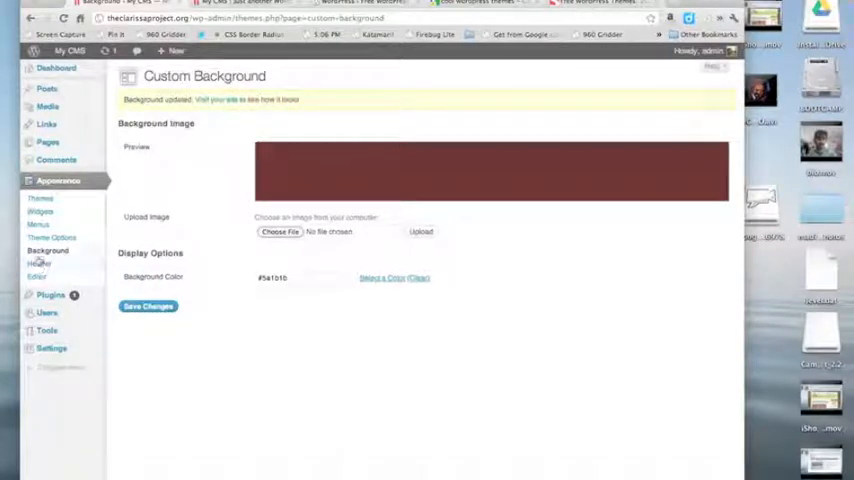
# Choose firstcmhangout.png from Pictures as the custom header image file
pyautogui.click(39, 251)
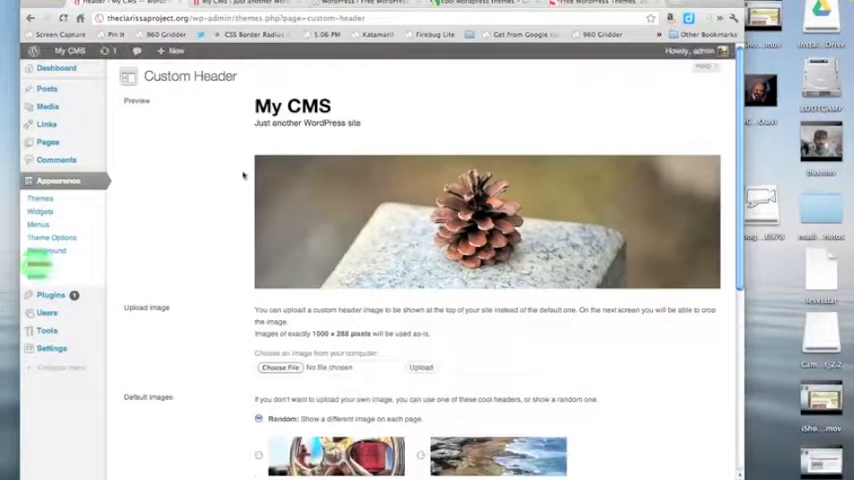
pyautogui.scroll(-3)
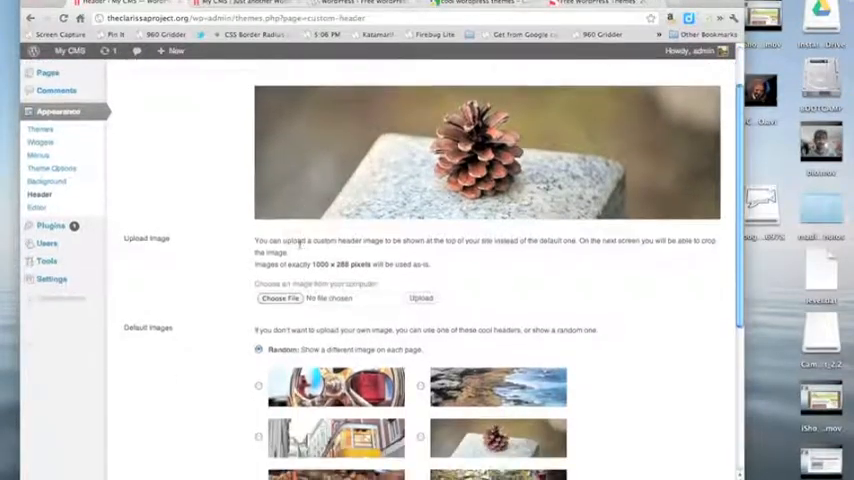
pyautogui.scroll(-3)
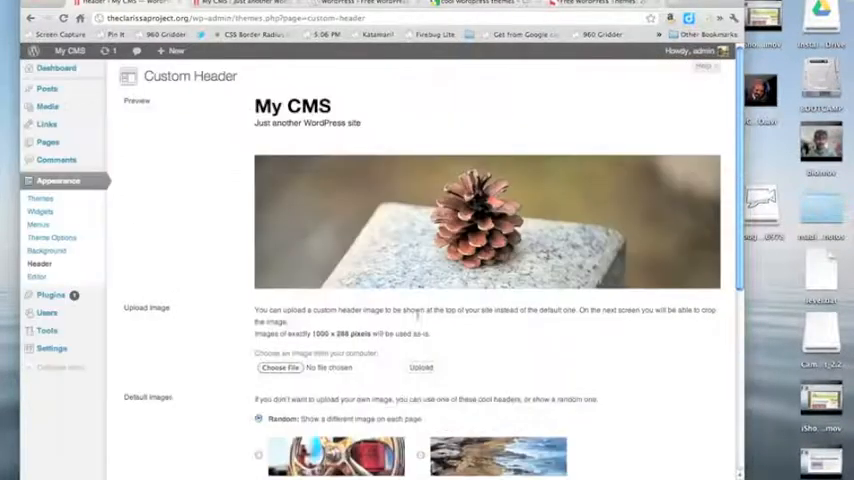
pyautogui.click(280, 367)
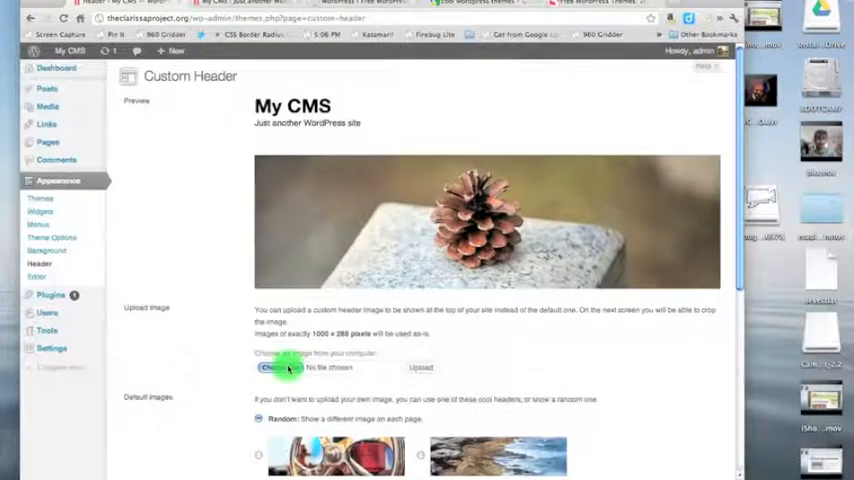
pyautogui.click(271, 367)
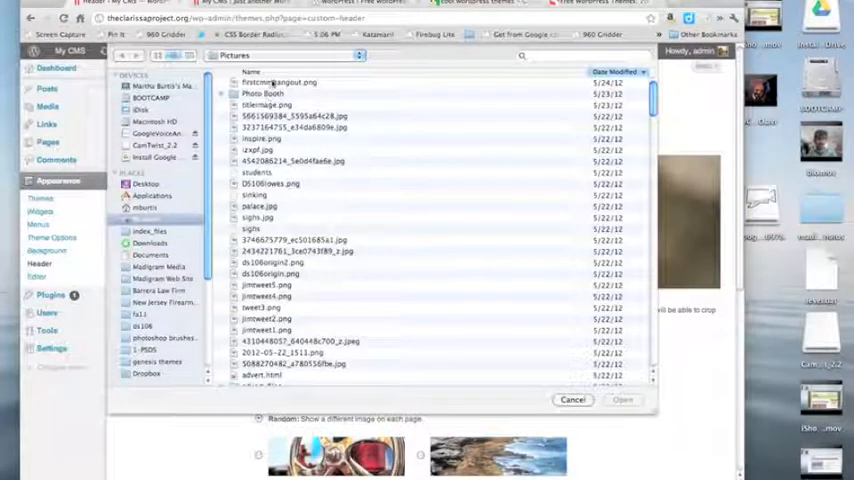
pyautogui.click(280, 82)
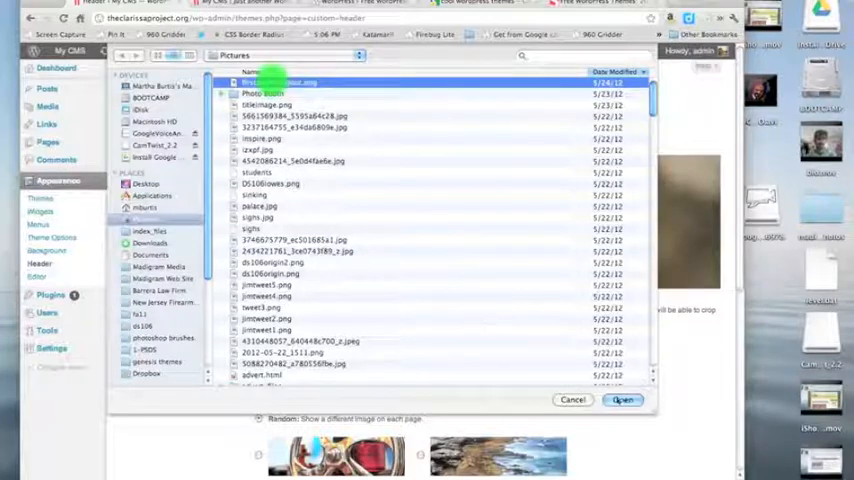
pyautogui.click(623, 399)
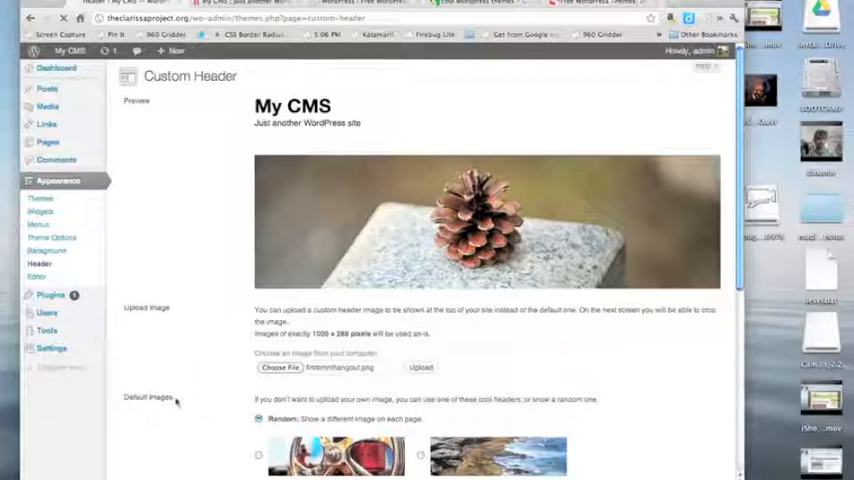
pyautogui.moveTo(489, 331)
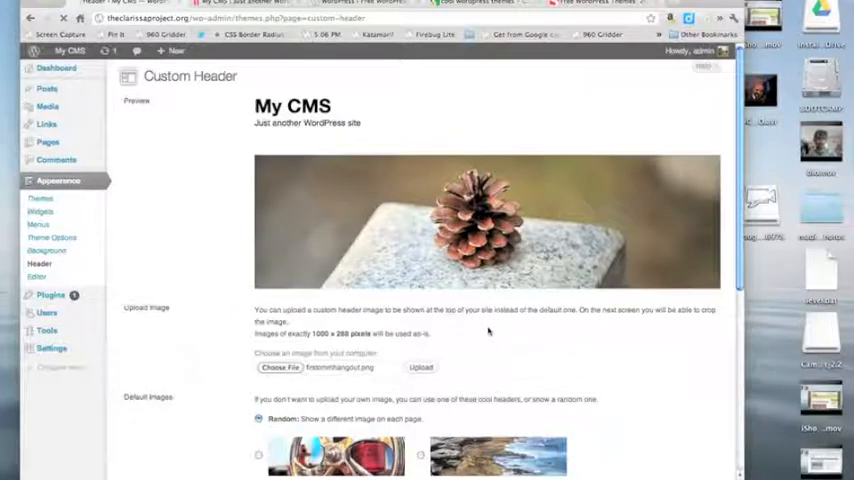
# Upload firstcmhangout.png, then crop and publish it as the My CMS header
pyautogui.click(420, 367)
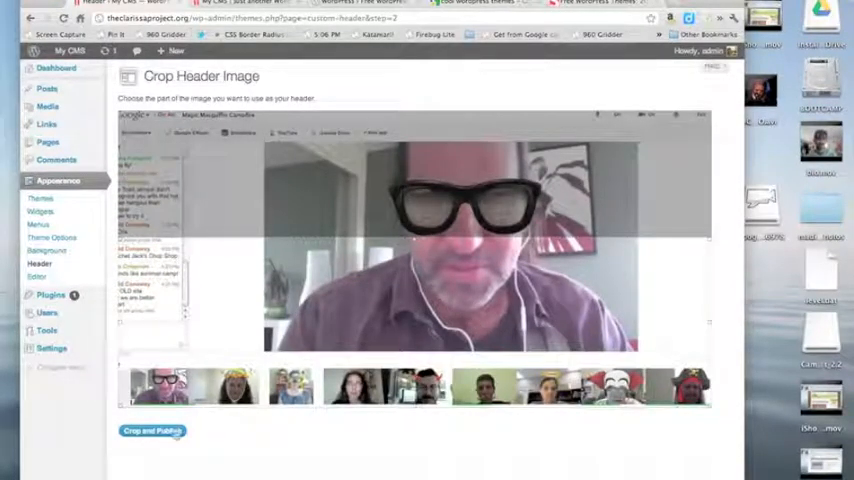
pyautogui.click(152, 431)
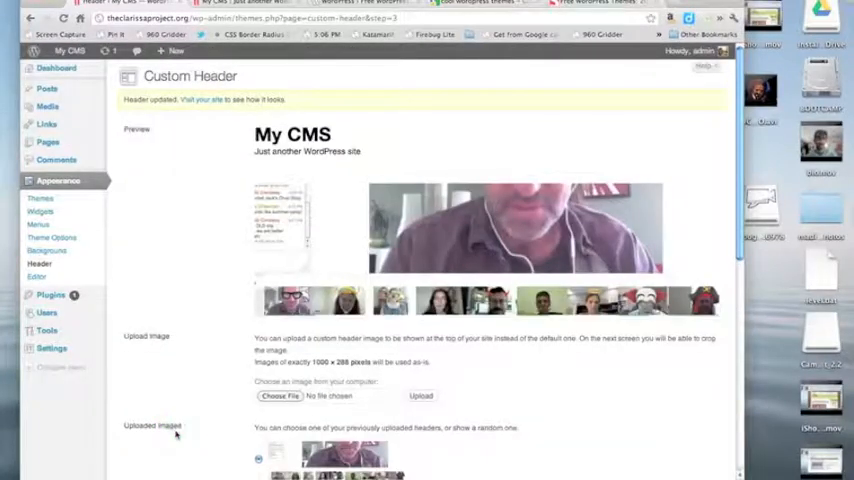
pyautogui.scroll(-3)
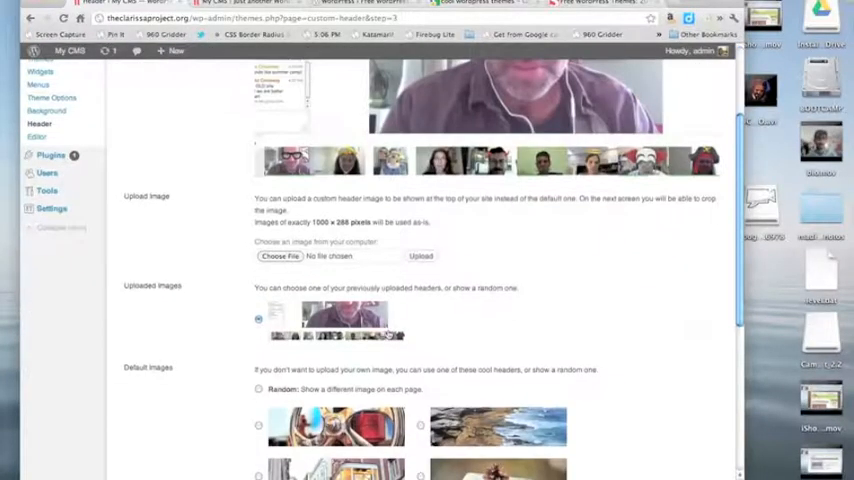
pyautogui.scroll(-3)
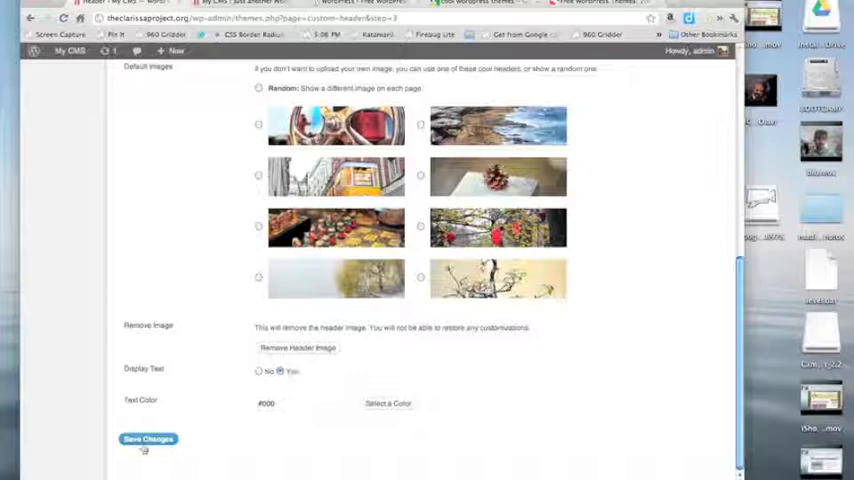
# Save the Custom Header settings and check the new header on the site
pyautogui.click(147, 439)
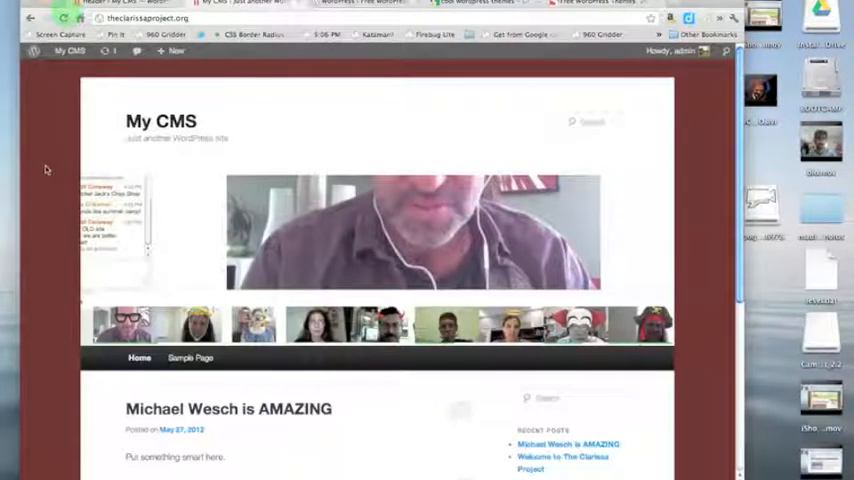
pyautogui.scroll(-3)
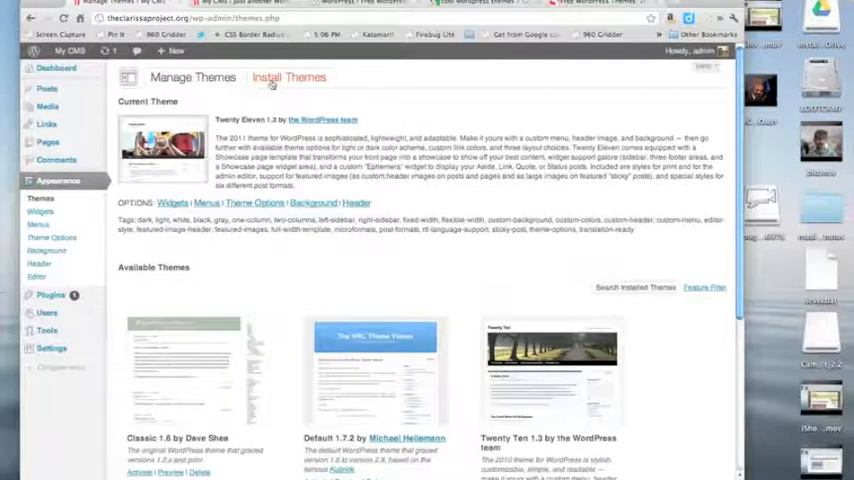
# Go to the WordPress.org Free Themes Directory from Manage Themes
pyautogui.click(289, 77)
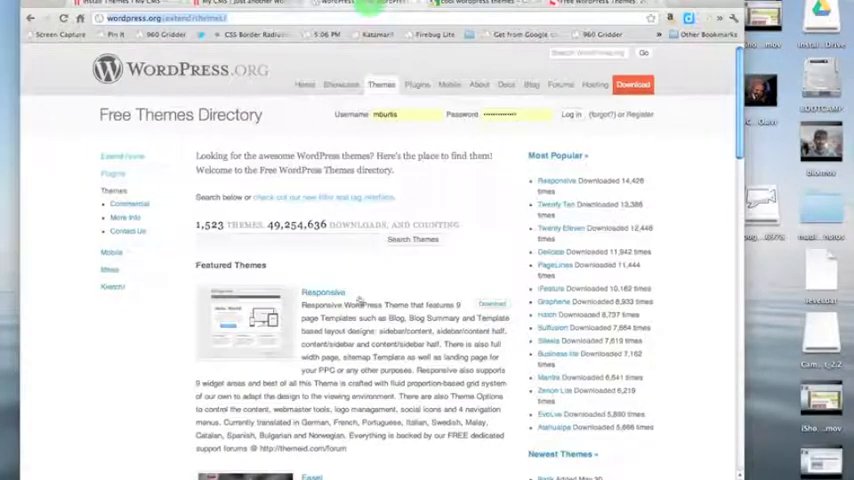
# Scroll through the Free Themes Directory's featured and popular themes
pyautogui.scroll(-3)
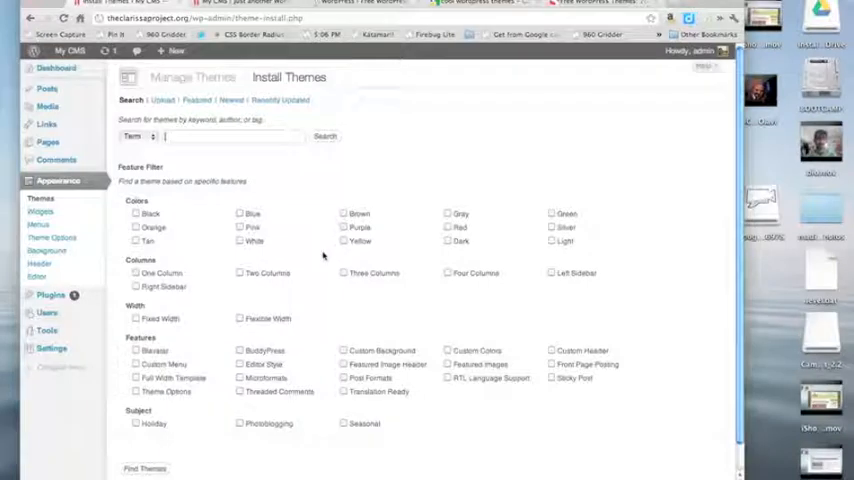
pyautogui.moveTo(391, 139)
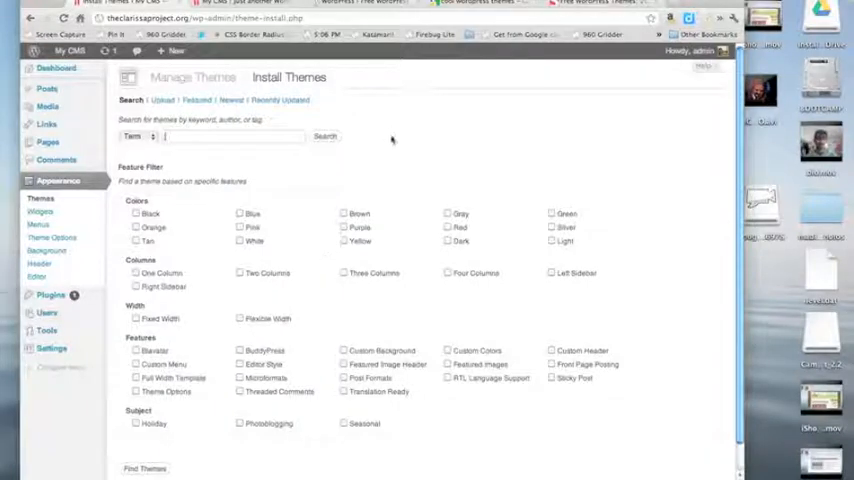
pyautogui.moveTo(441, 383)
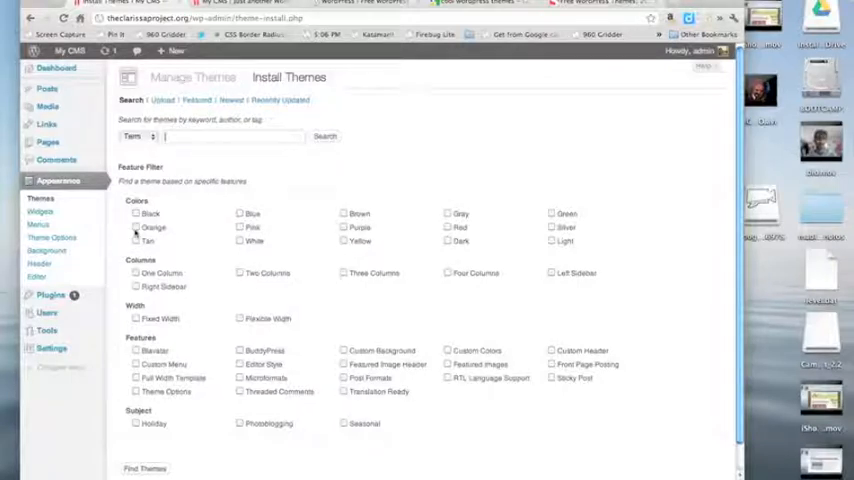
# Filter themes by Orange, Three Columns and Theme Options, then run the search
pyautogui.click(136, 227)
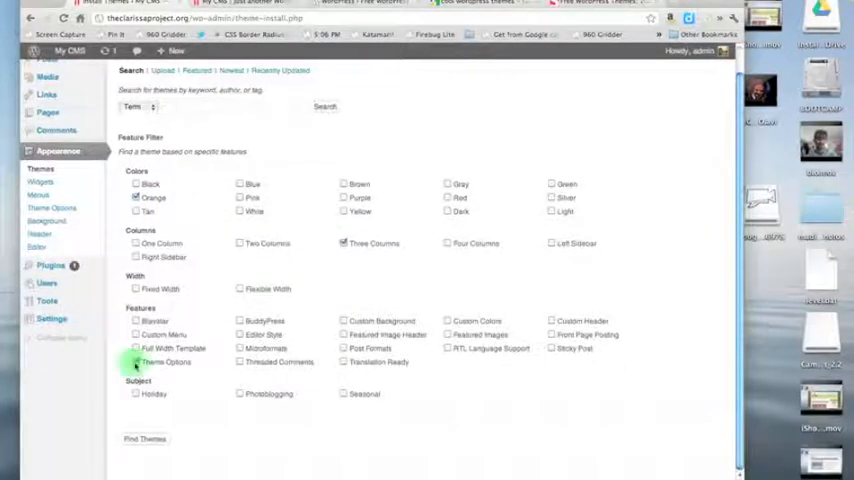
pyautogui.click(136, 362)
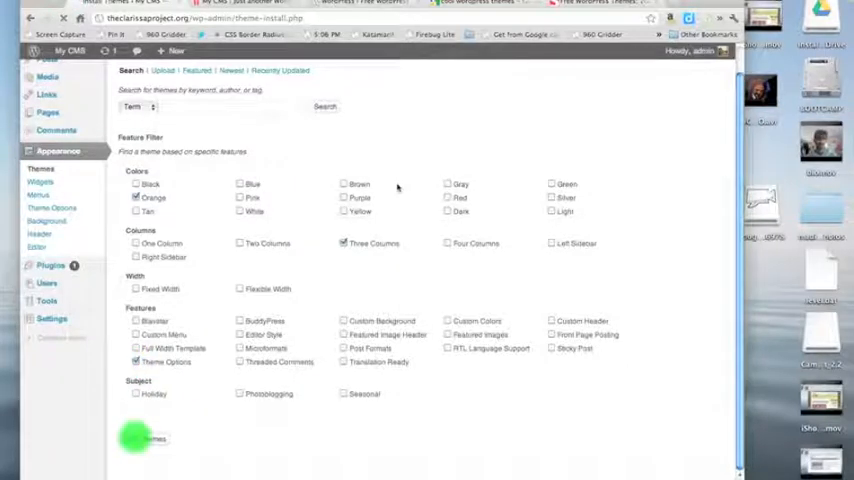
pyautogui.click(324, 107)
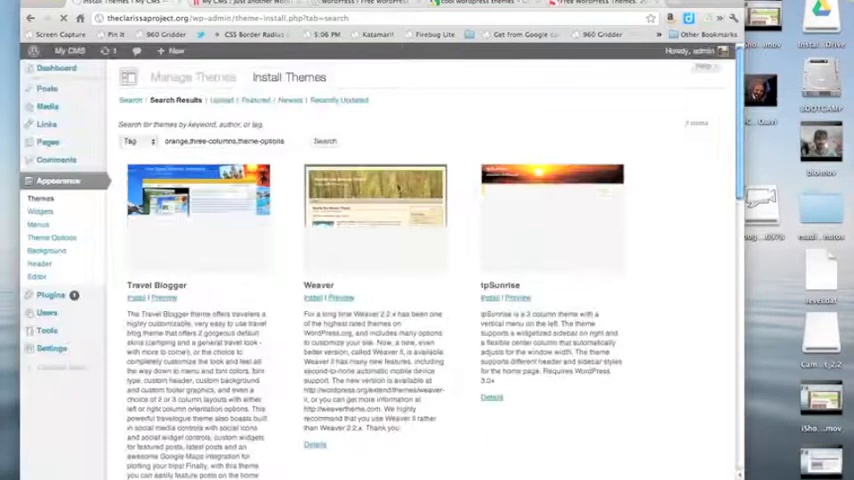
# Install the Travel Blogger 1.4 theme from the search results
pyautogui.scroll(-3)
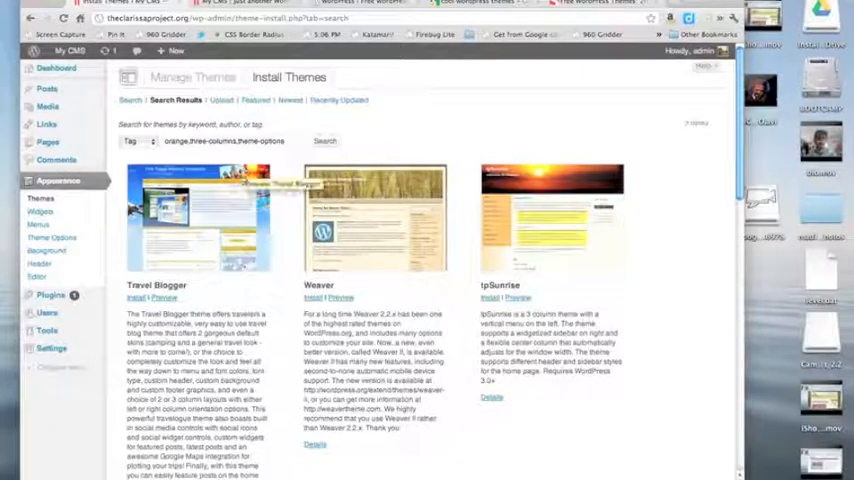
pyautogui.click(137, 297)
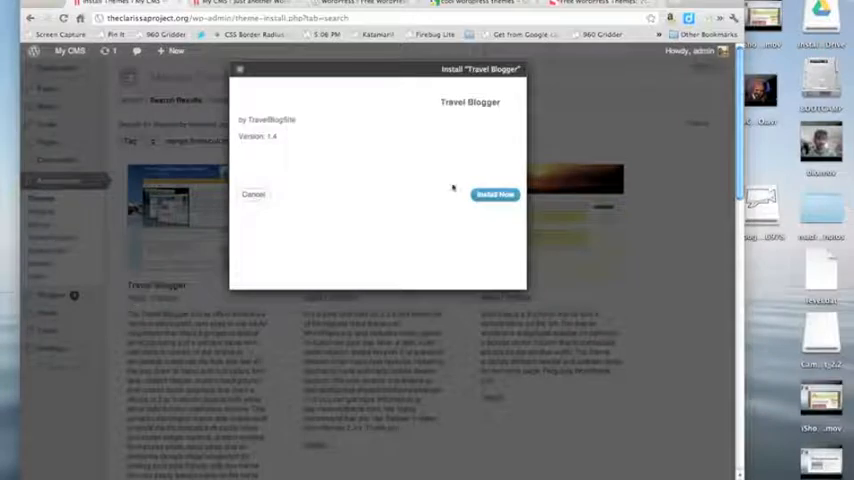
pyautogui.click(494, 194)
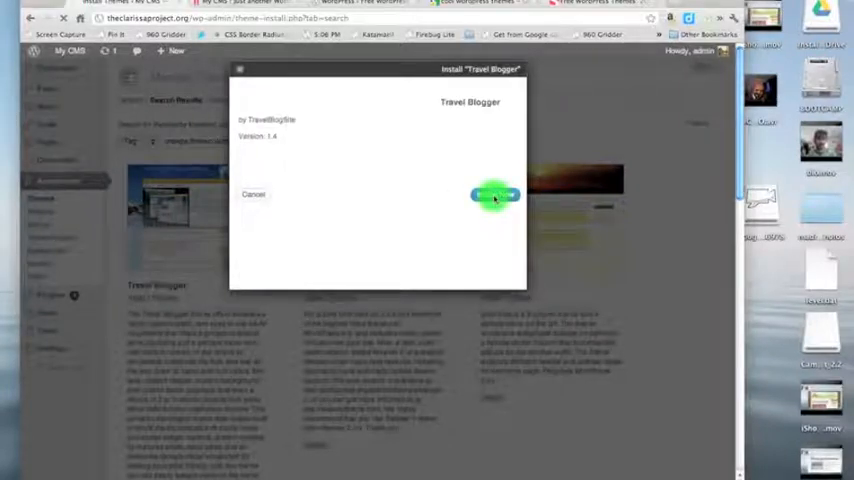
pyautogui.click(495, 195)
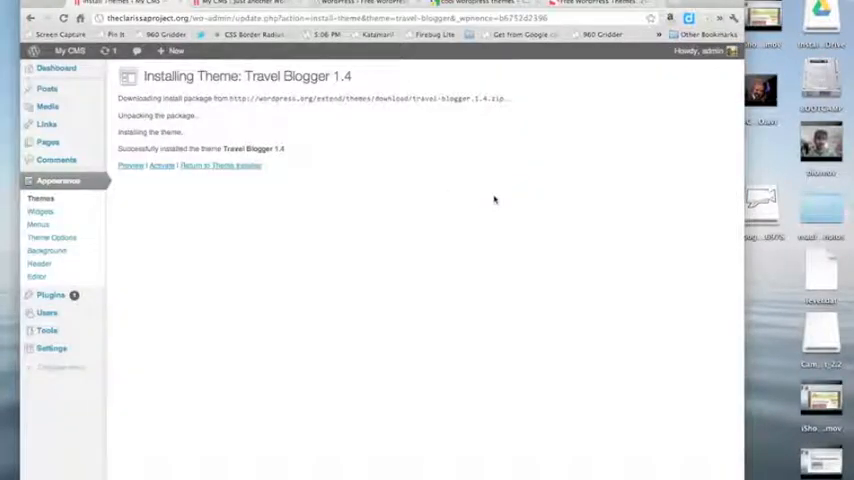
pyautogui.click(150, 165)
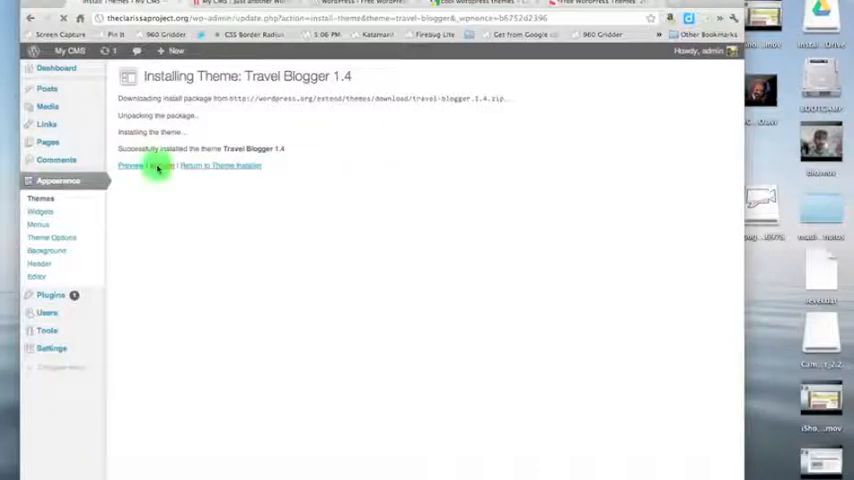
# Activate Travel Blogger 1.4 and bring up its Social Settings page
pyautogui.click(131, 165)
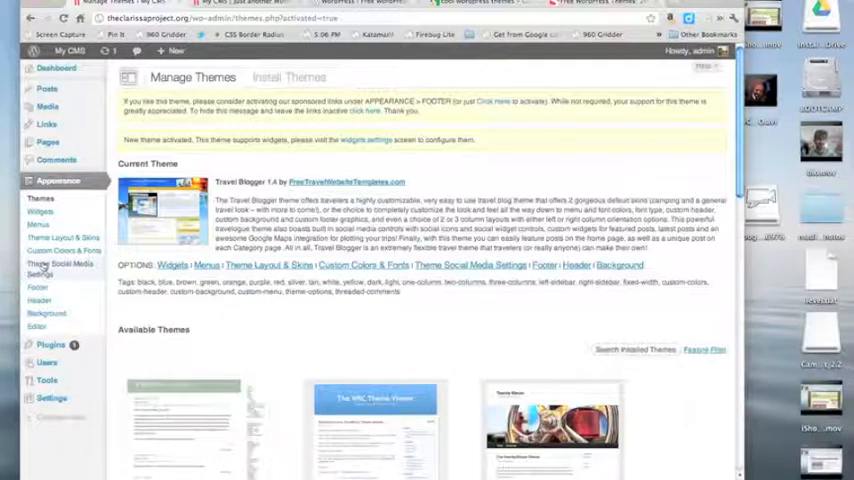
pyautogui.click(60, 268)
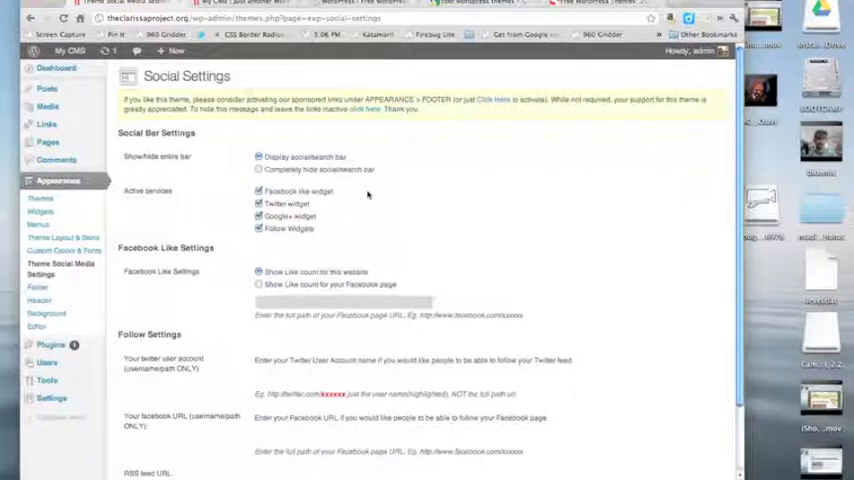
pyautogui.moveTo(325, 229)
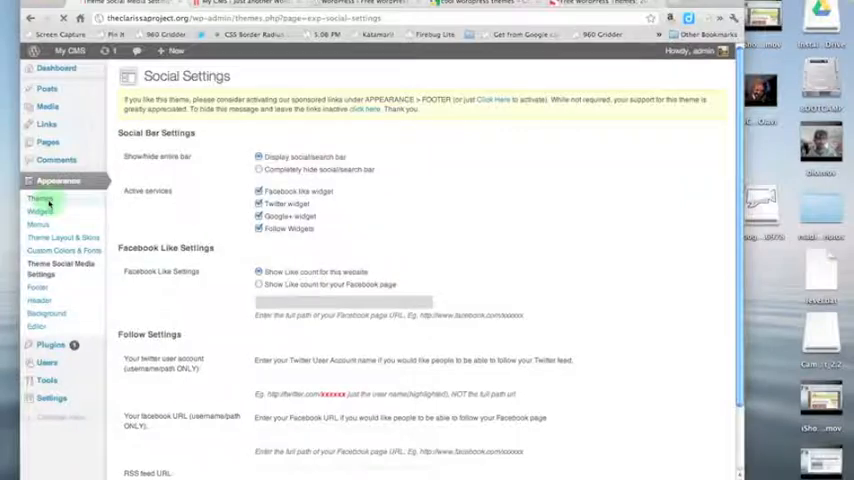
# Go back to Manage Themes, listing Travel Blogger 1.4 as current theme
pyautogui.click(40, 198)
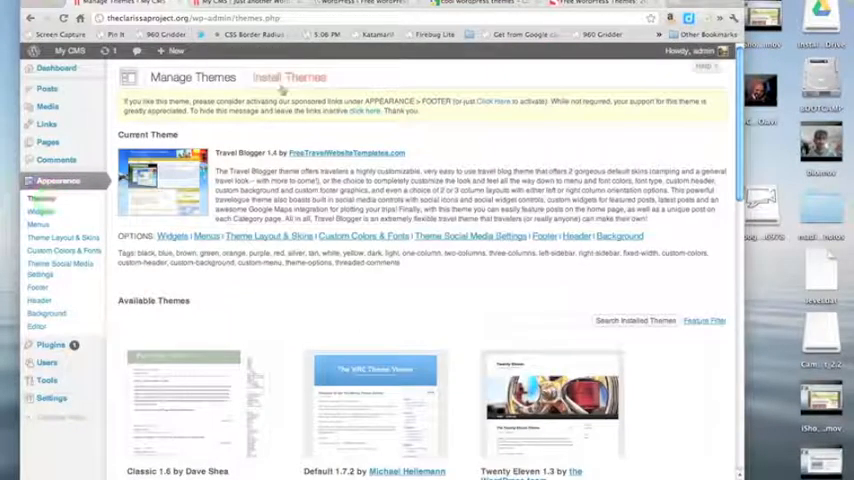
# Search Google in the browser for cool WordPress themes
pyautogui.click(289, 77)
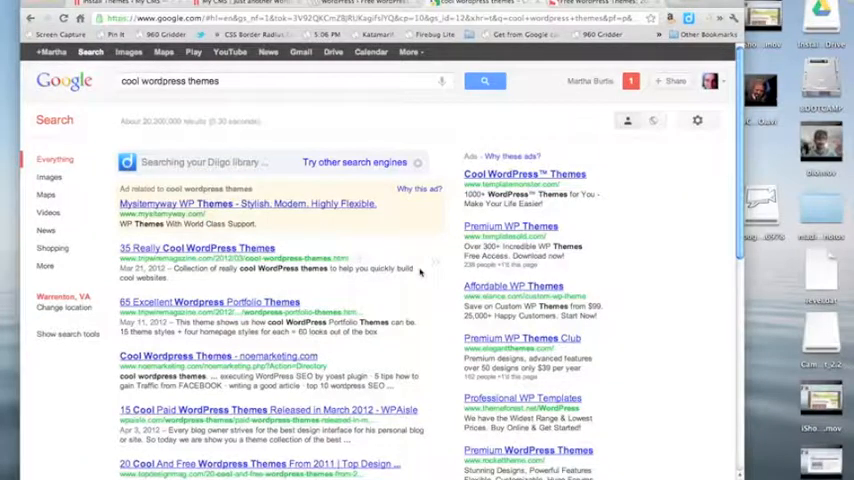
# Scroll through the Google results for cool wordpress themes
pyautogui.scroll(-3)
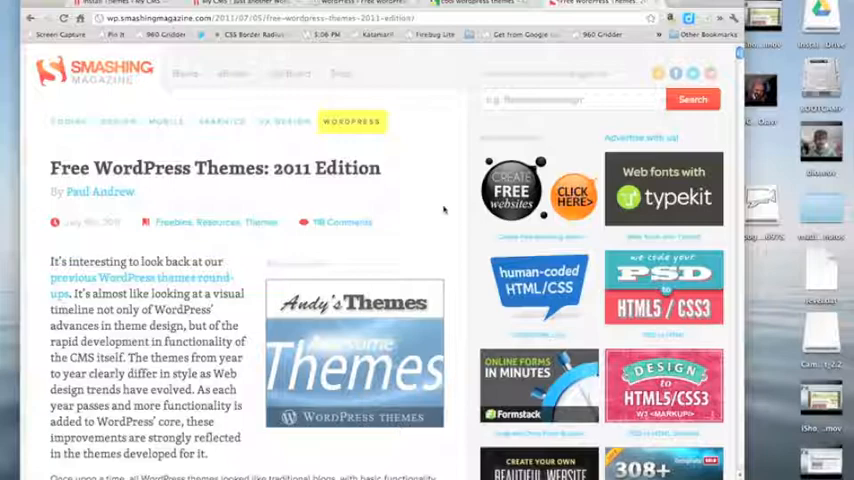
# Scroll down the Smashing Magazine 'Free WordPress Themes: 2011 Edition' article to the Skeptical entry
pyautogui.scroll(-3)
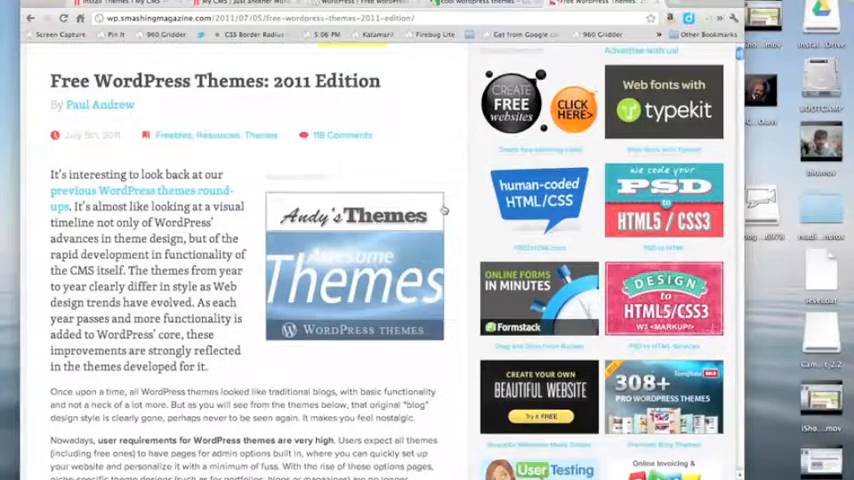
pyautogui.scroll(-3)
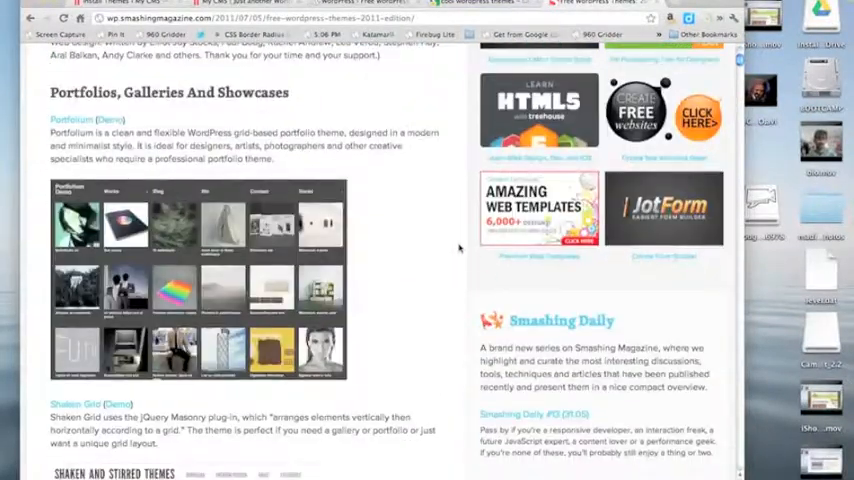
pyautogui.scroll(-3)
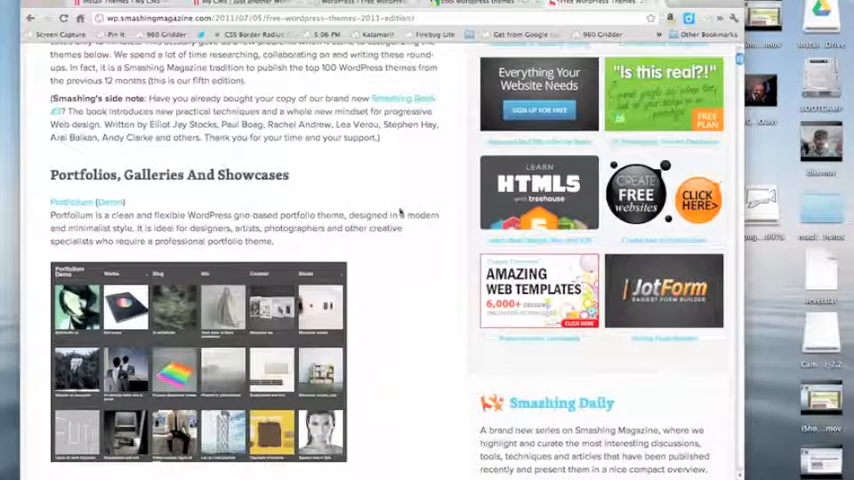
pyautogui.scroll(-3)
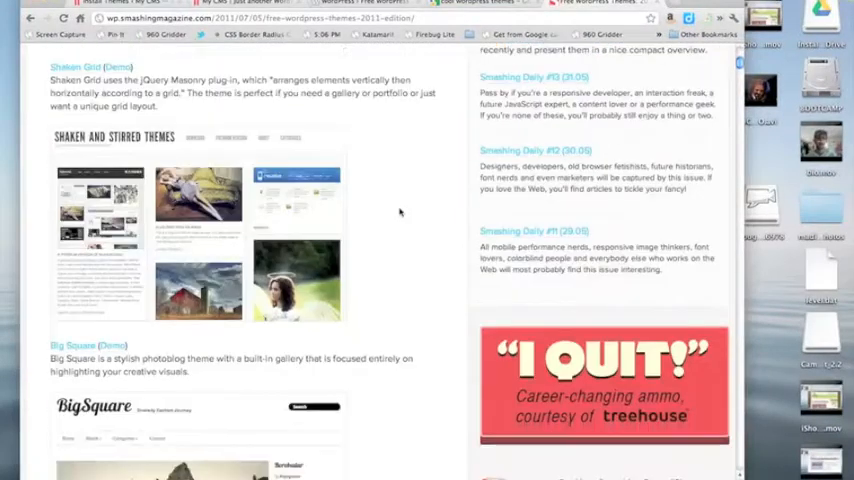
pyautogui.scroll(-3)
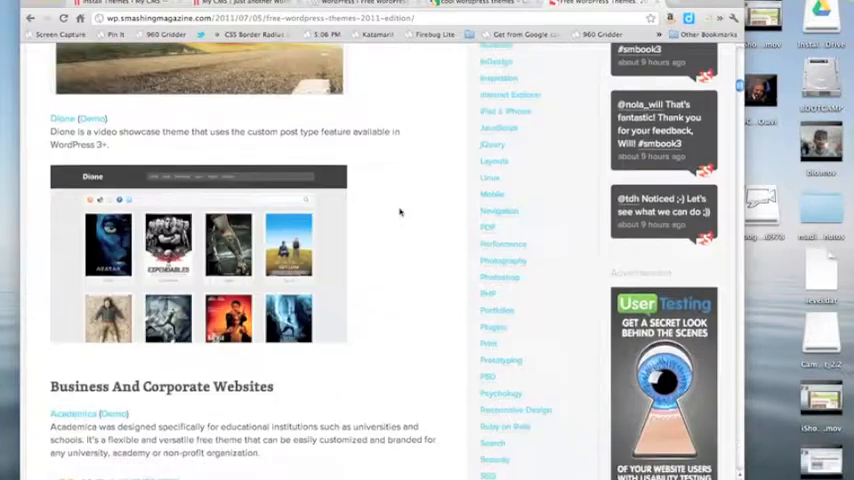
pyautogui.scroll(-3)
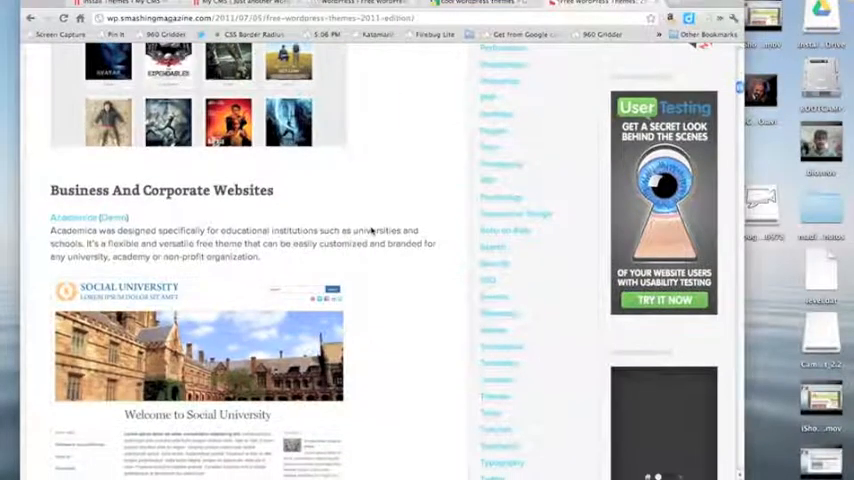
pyautogui.scroll(-3)
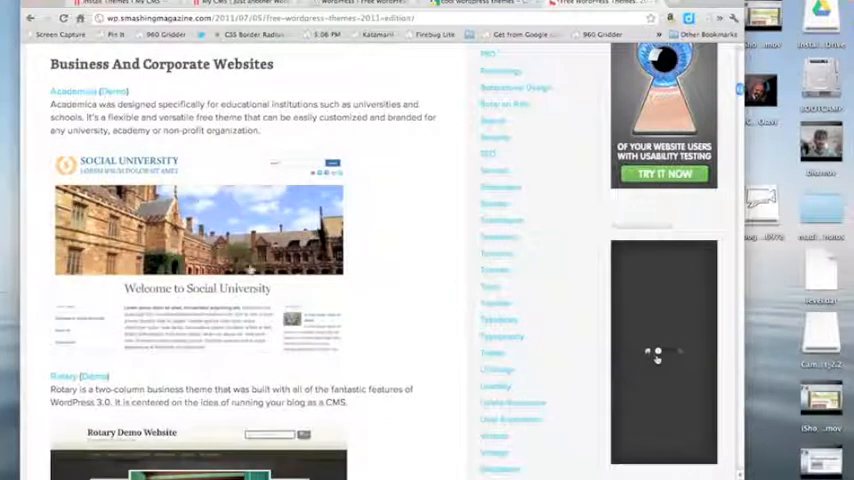
pyautogui.scroll(-3)
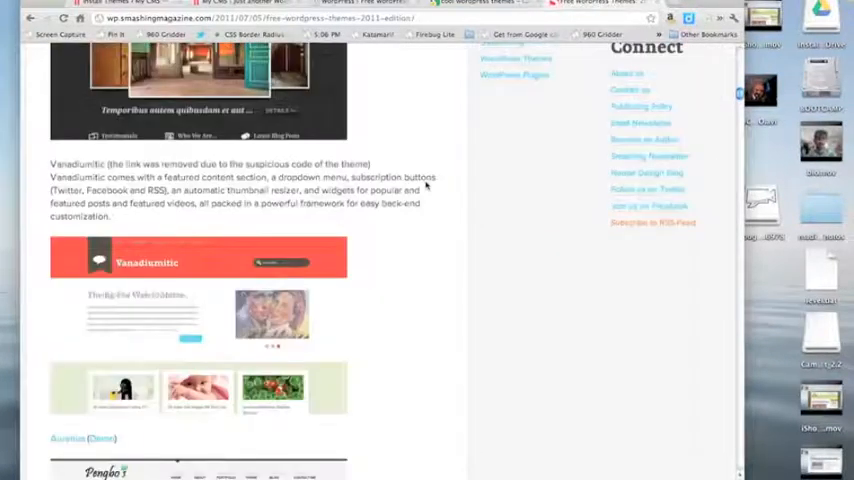
pyautogui.scroll(-3)
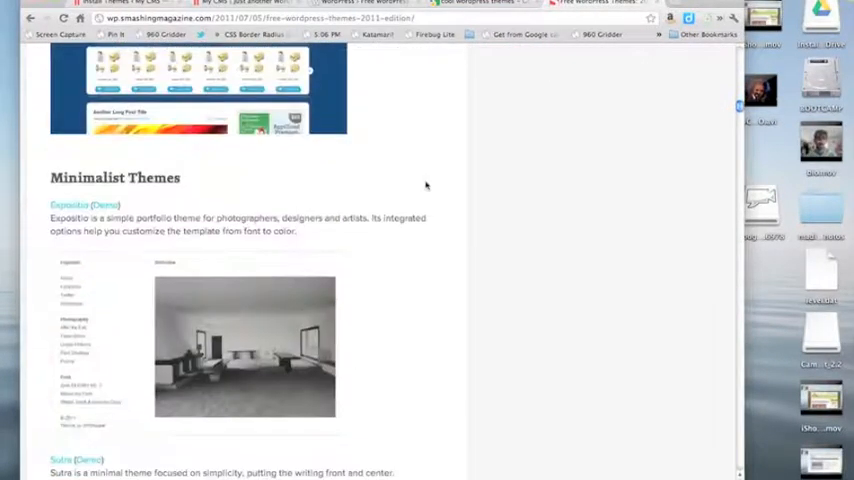
pyautogui.scroll(-3)
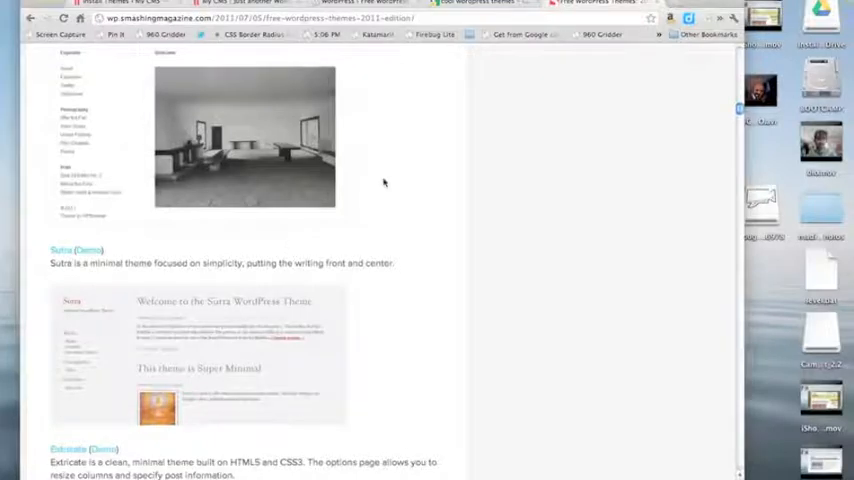
pyautogui.scroll(-3)
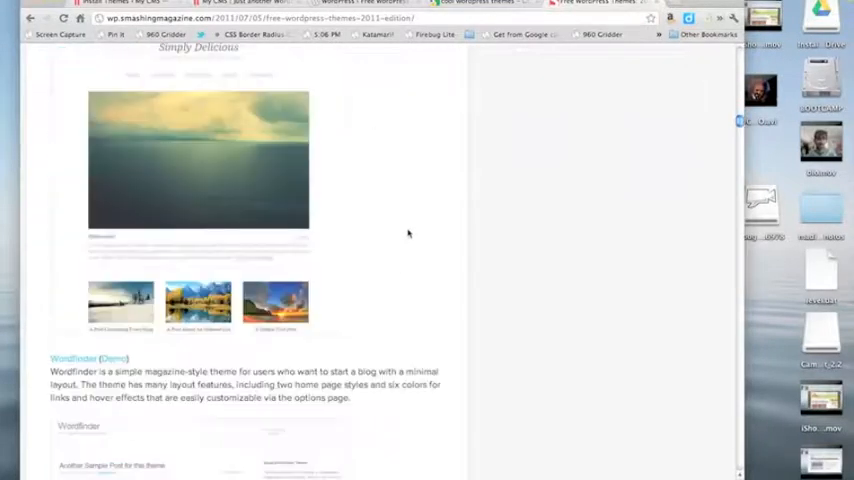
pyautogui.scroll(-3)
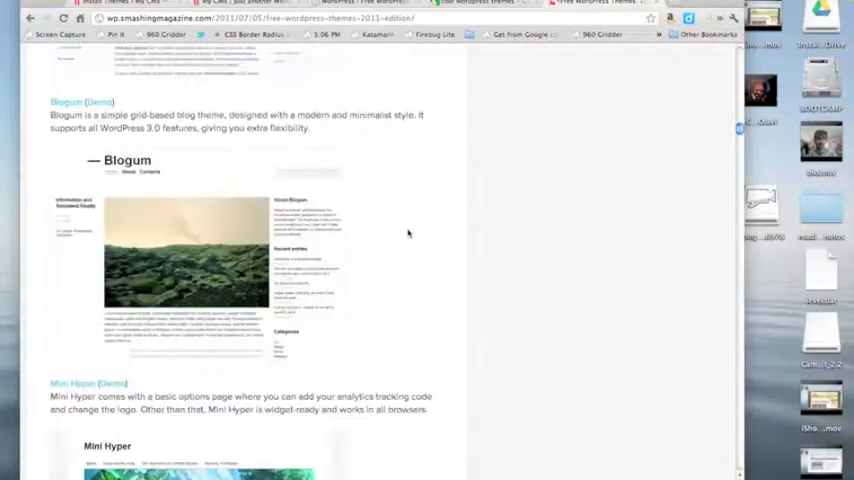
pyautogui.scroll(-3)
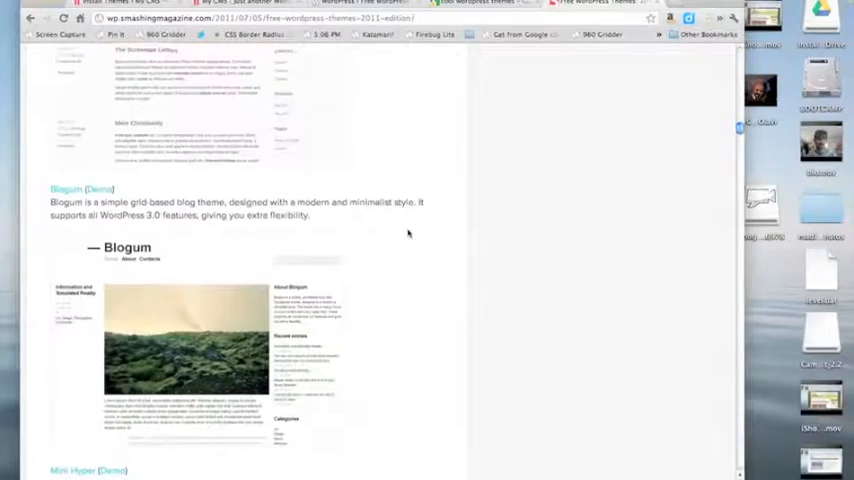
pyautogui.scroll(-3)
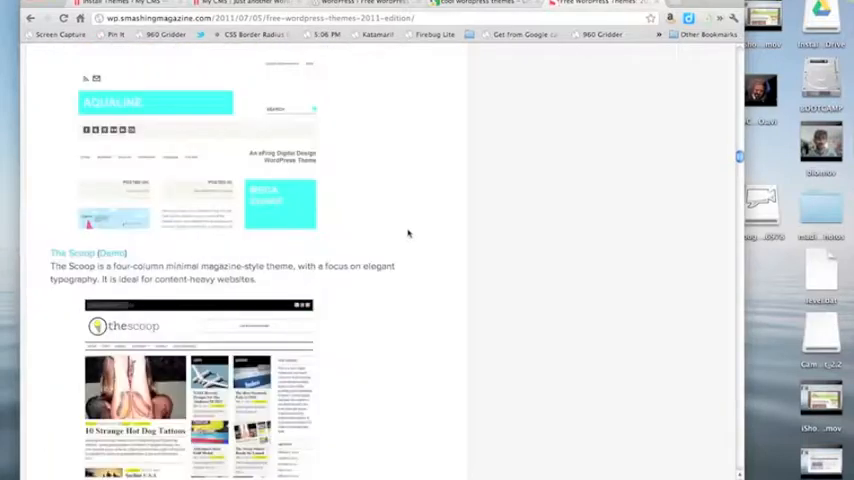
pyautogui.scroll(-3)
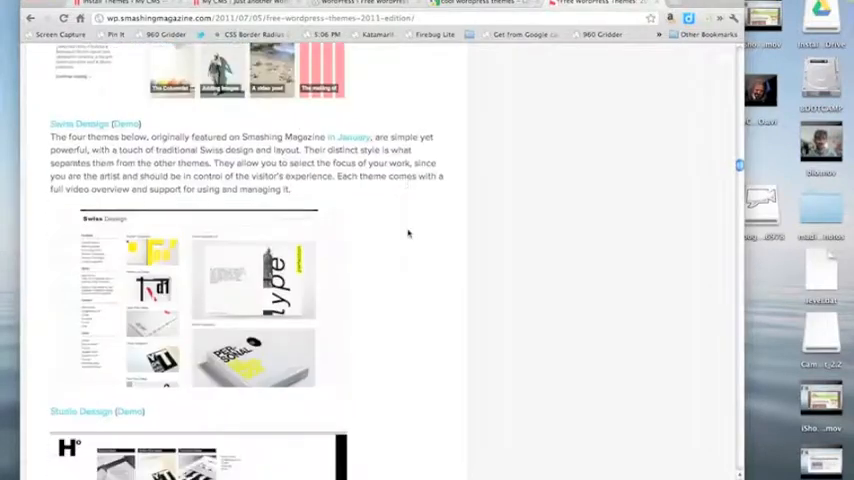
pyautogui.scroll(-3)
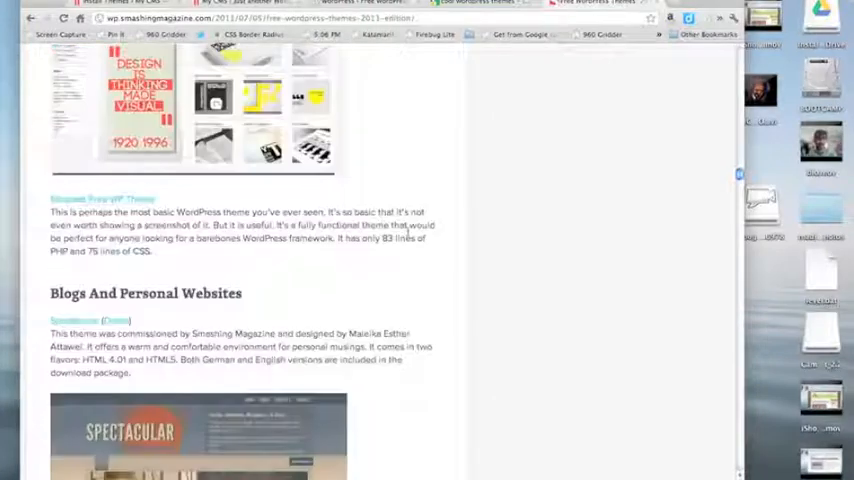
pyautogui.scroll(-3)
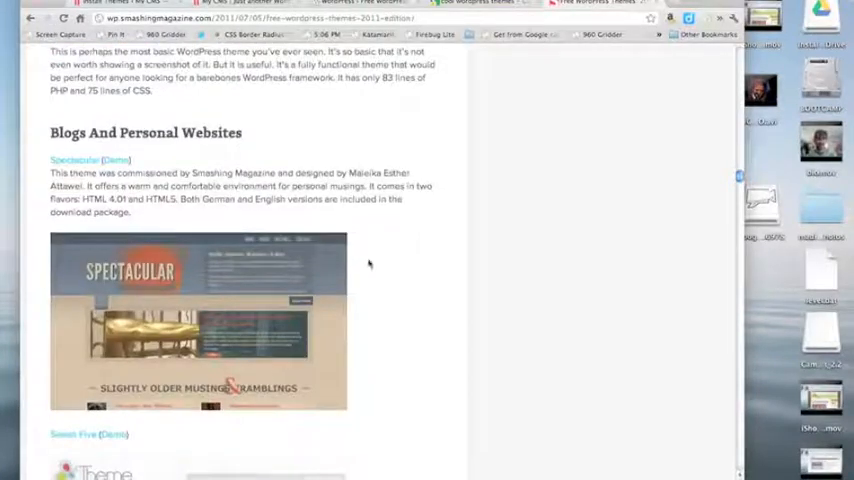
pyautogui.scroll(-3)
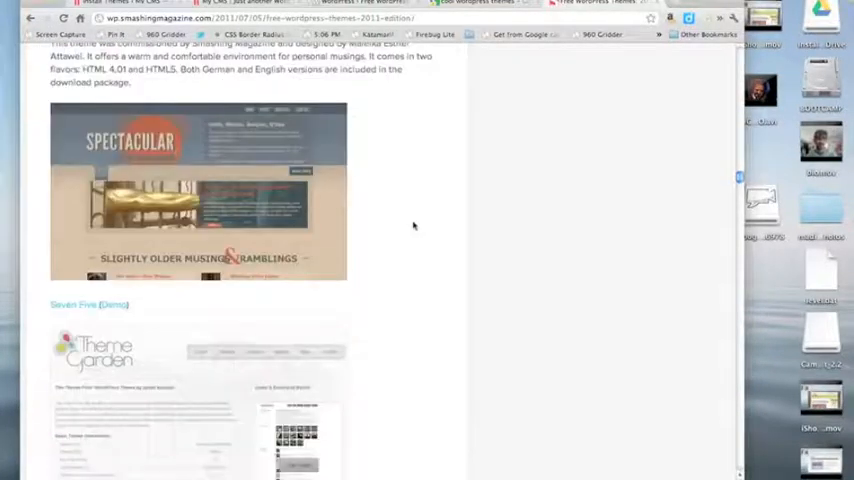
pyautogui.scroll(-3)
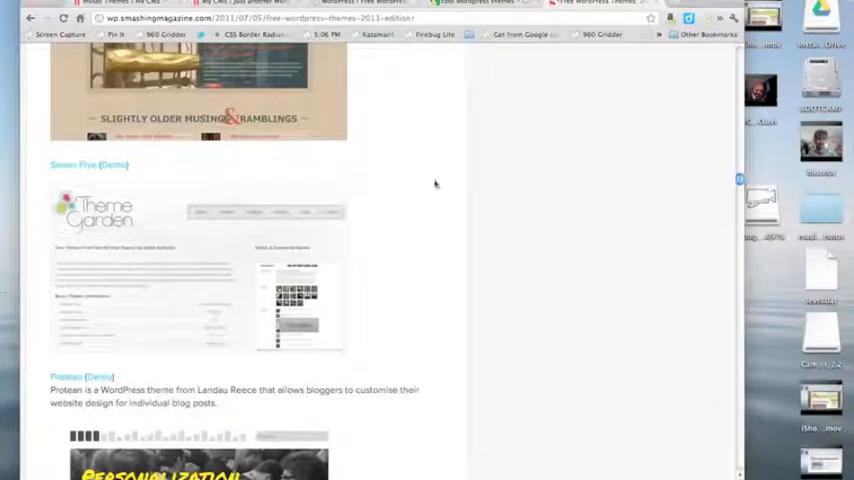
pyautogui.scroll(-3)
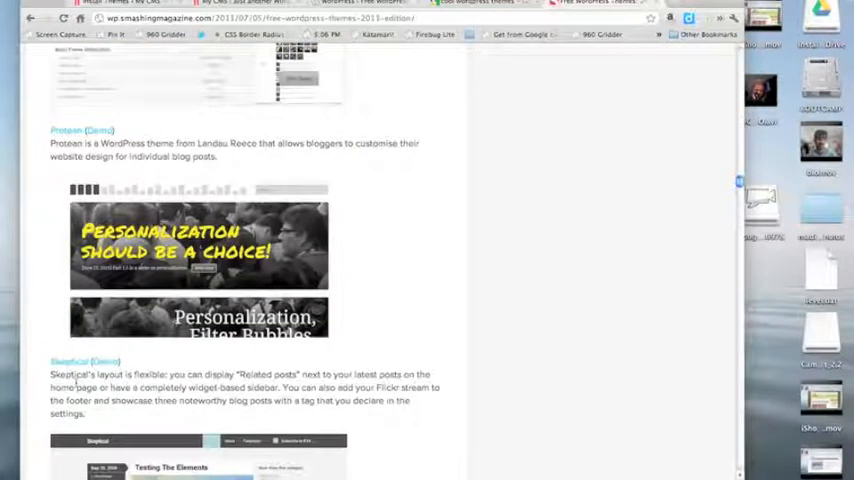
pyautogui.moveTo(408, 252)
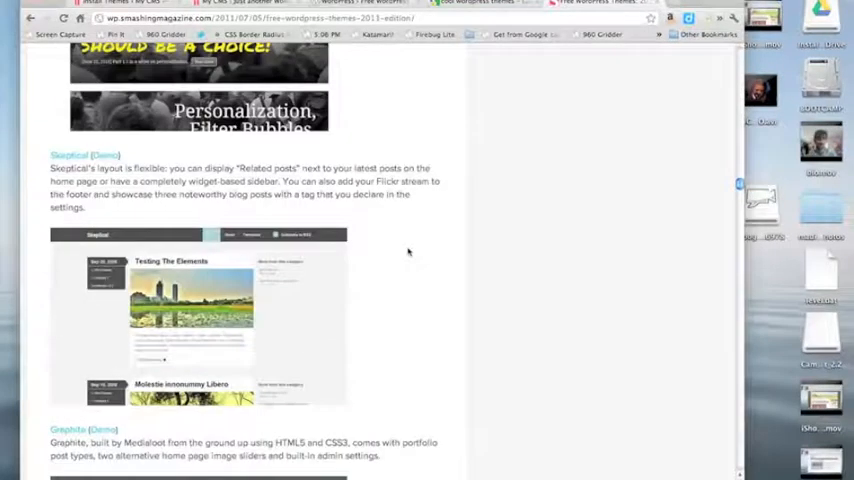
pyautogui.scroll(-3)
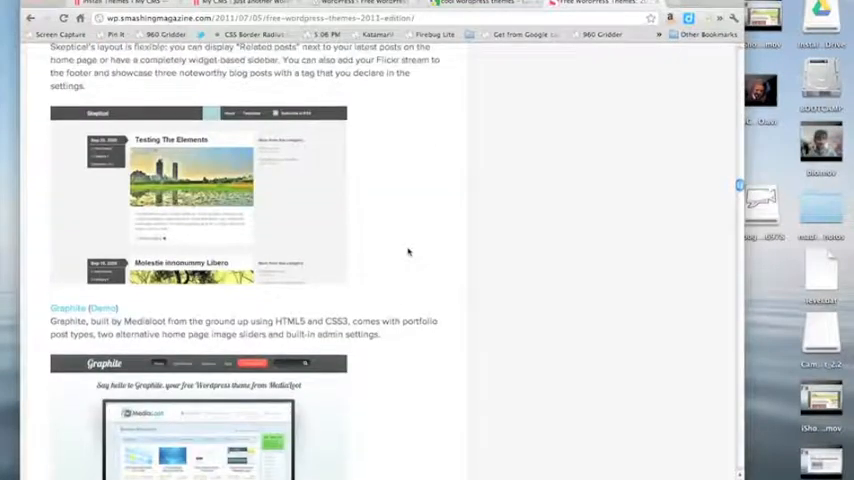
pyautogui.scroll(-3)
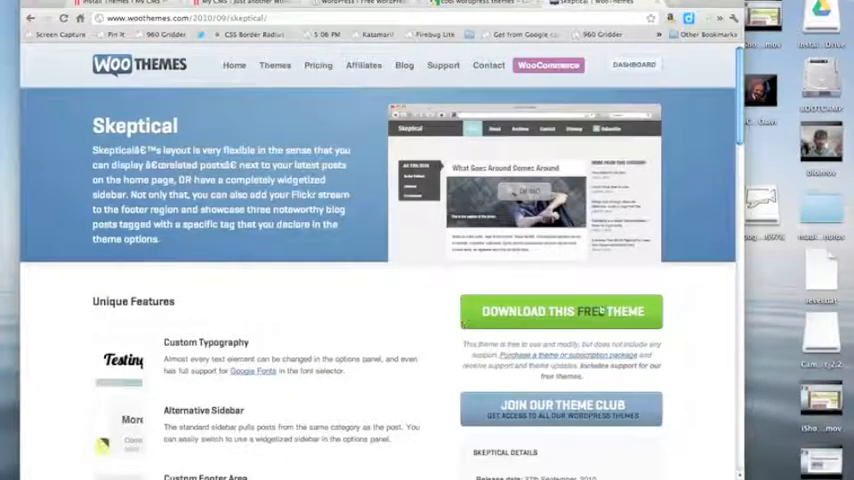
# Start the free Skeptical download, bringing up the WooThemes registration form
pyautogui.click(562, 311)
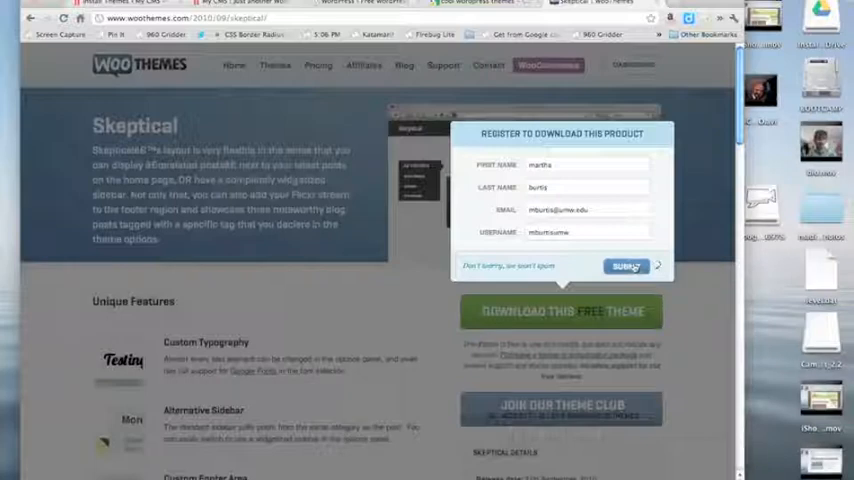
# Submit the Skeptical registration form and dismiss the thank-you message
pyautogui.click(626, 266)
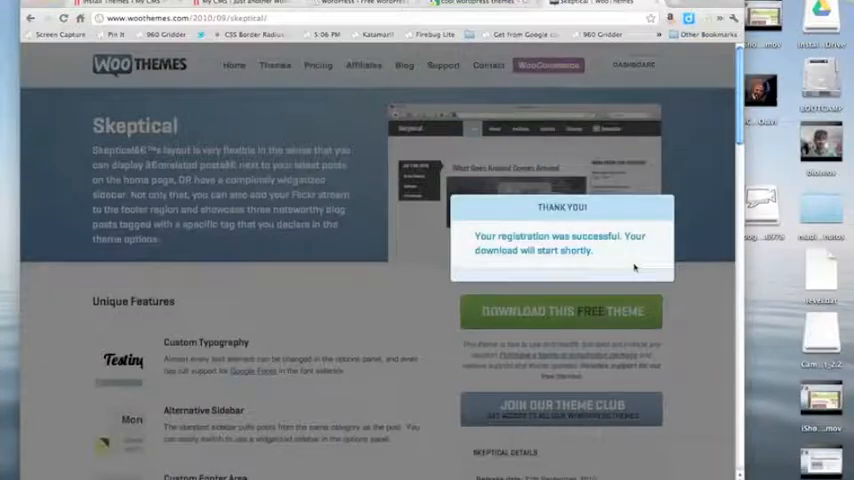
pyautogui.click(562, 311)
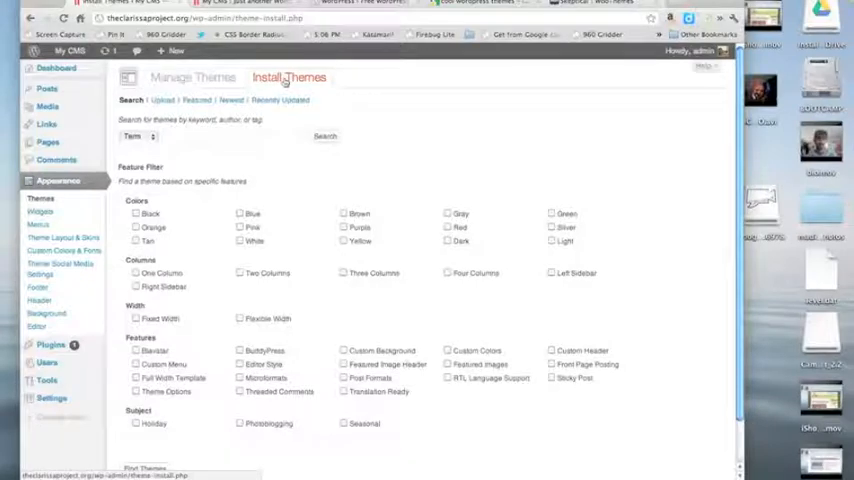
# Upload skeptical.zip through the Install Themes Upload form and start installing it
pyautogui.click(163, 100)
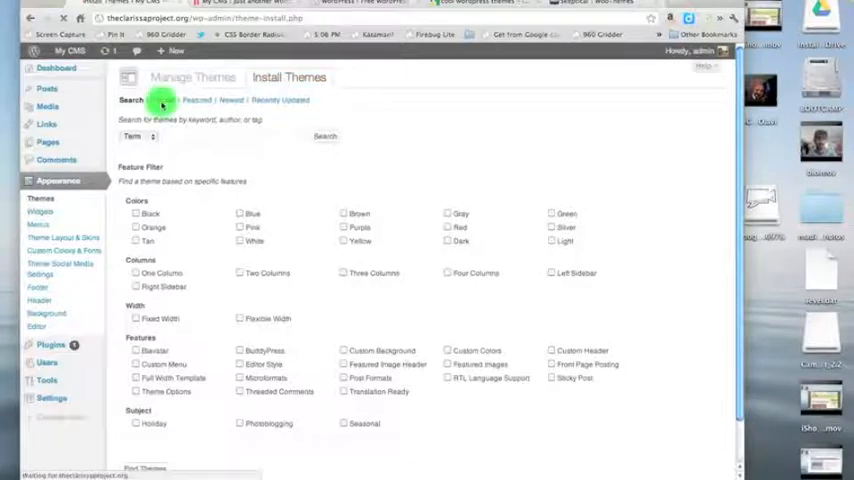
pyautogui.click(161, 100)
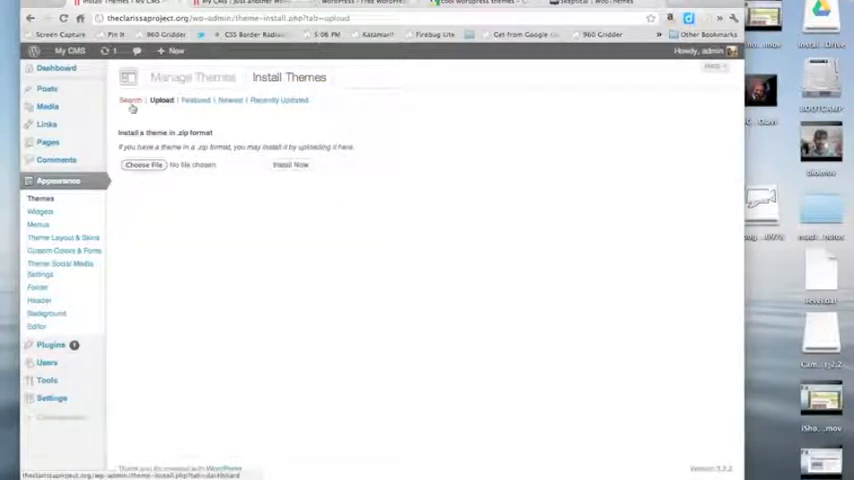
pyautogui.click(143, 165)
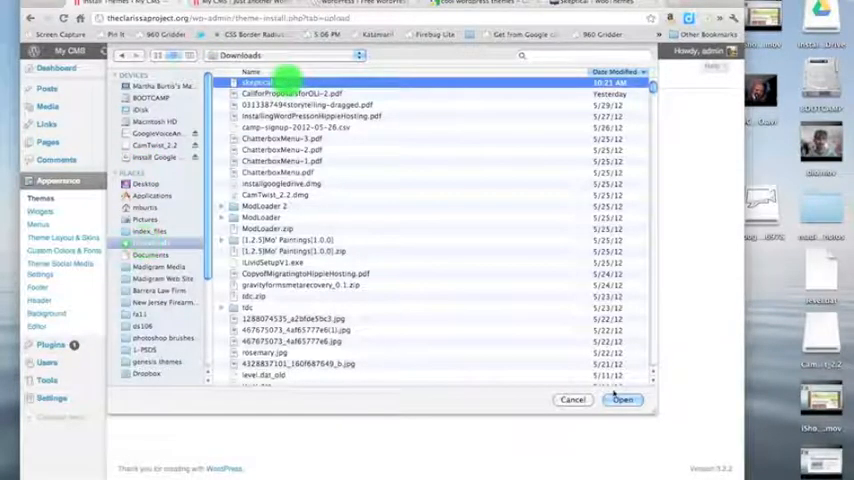
pyautogui.click(622, 399)
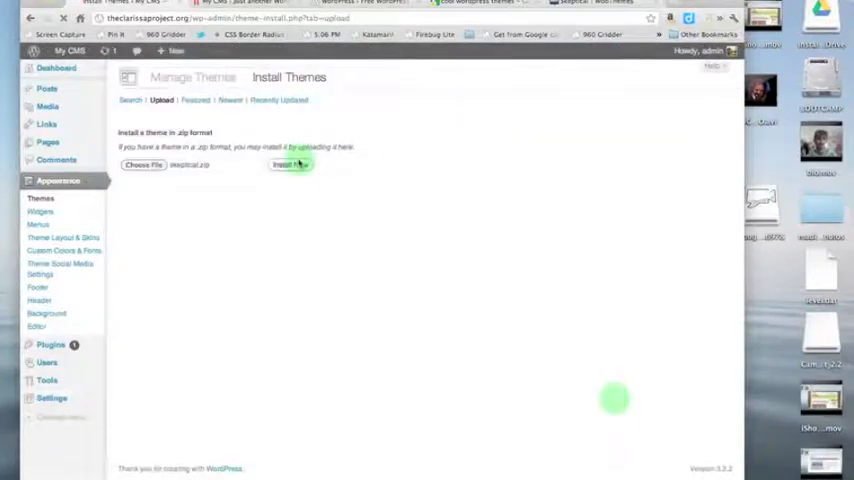
pyautogui.click(290, 164)
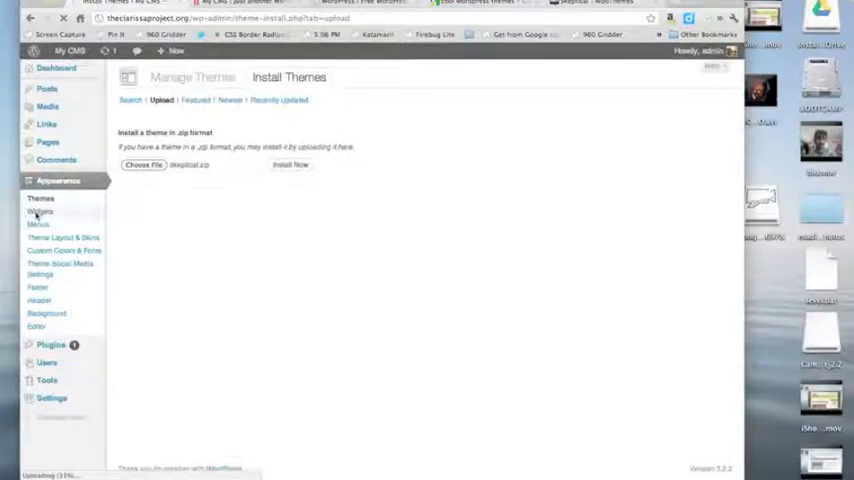
# Open the Widgets page and inspect the Meta widget in the Primary Sidebar
pyautogui.click(40, 211)
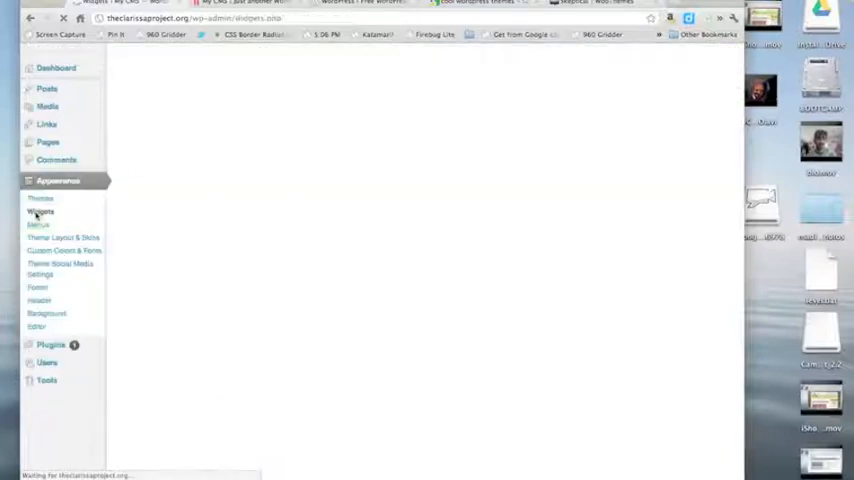
pyautogui.click(40, 211)
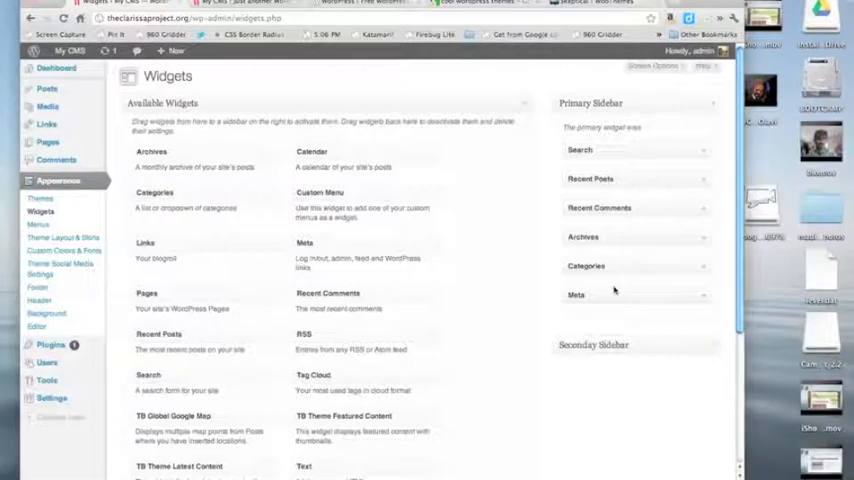
pyautogui.click(635, 294)
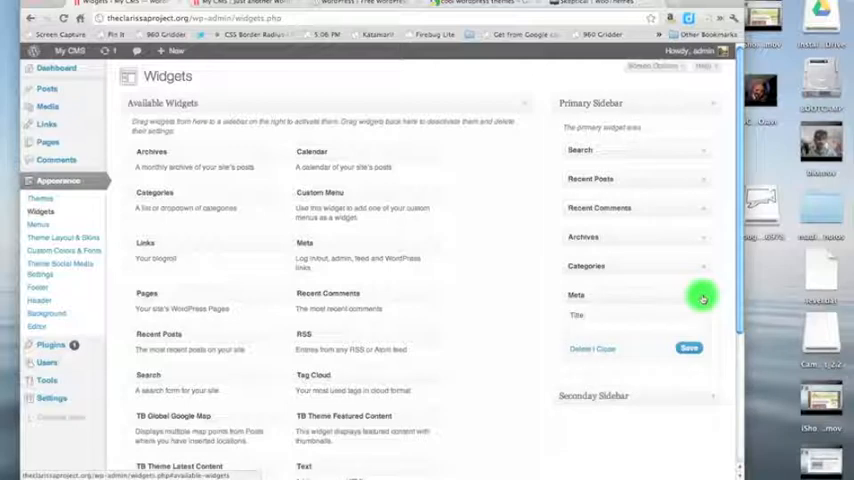
pyautogui.click(703, 297)
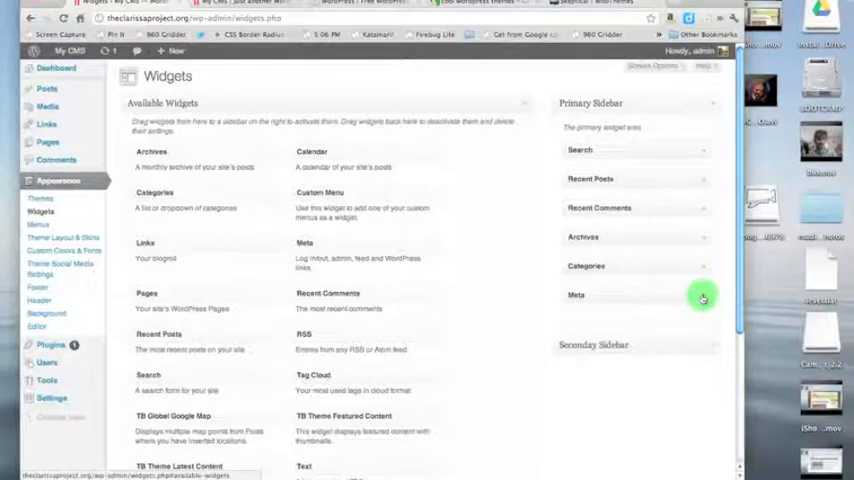
pyautogui.moveTo(702, 296)
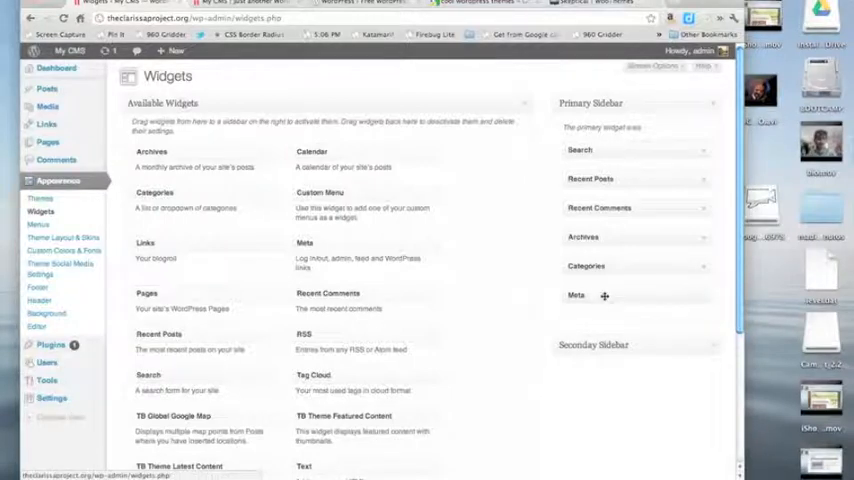
pyautogui.moveTo(675, 172)
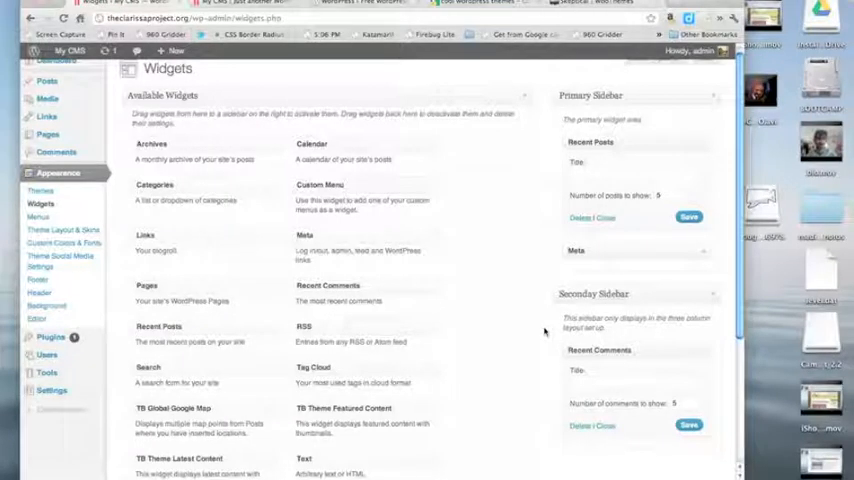
pyautogui.scroll(-3)
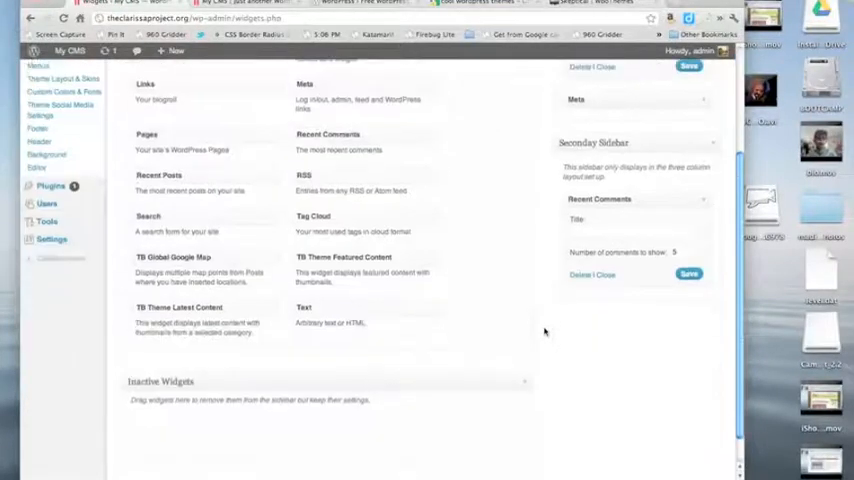
pyautogui.scroll(3)
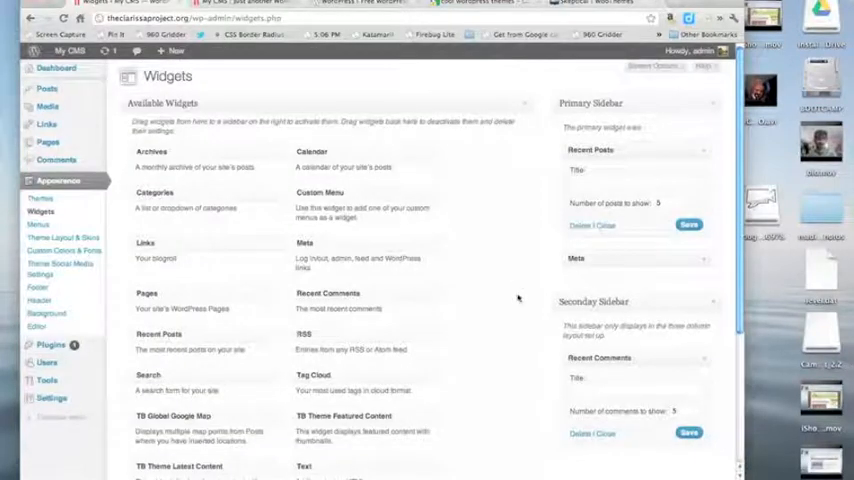
pyautogui.moveTo(458, 352)
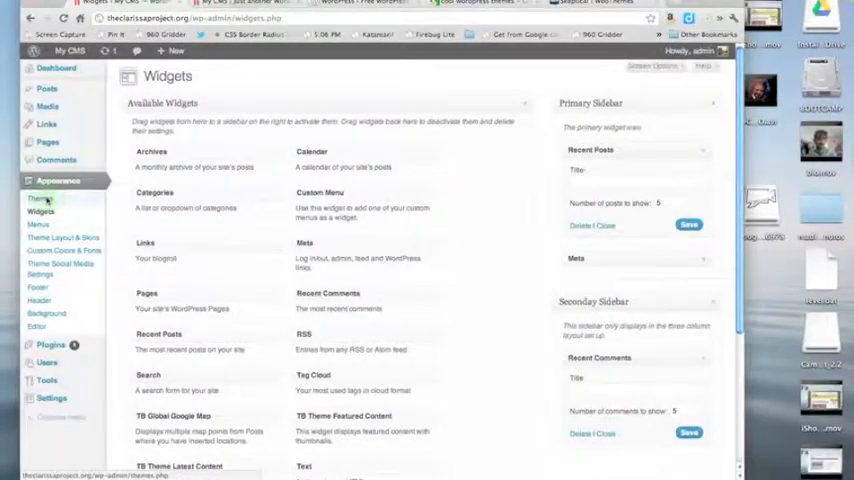
# Visit Install Themes, then return to Manage Themes listing Classic, Default and Twenty Eleven
pyautogui.click(39, 198)
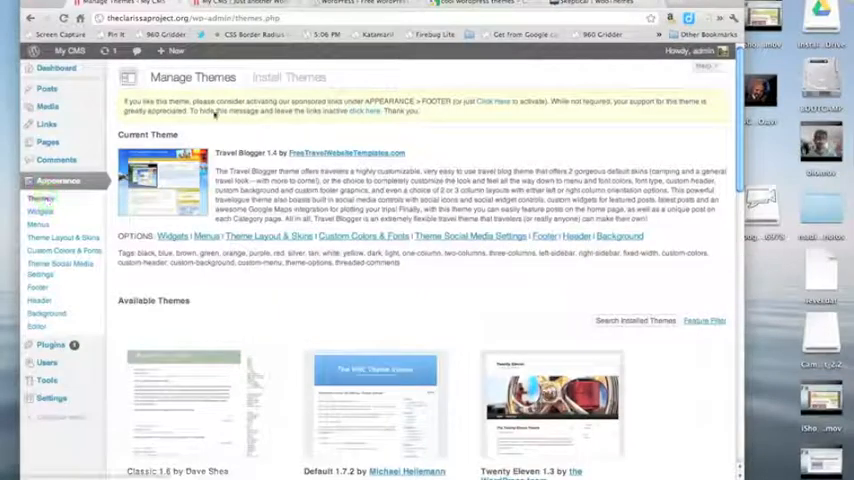
pyautogui.scroll(-3)
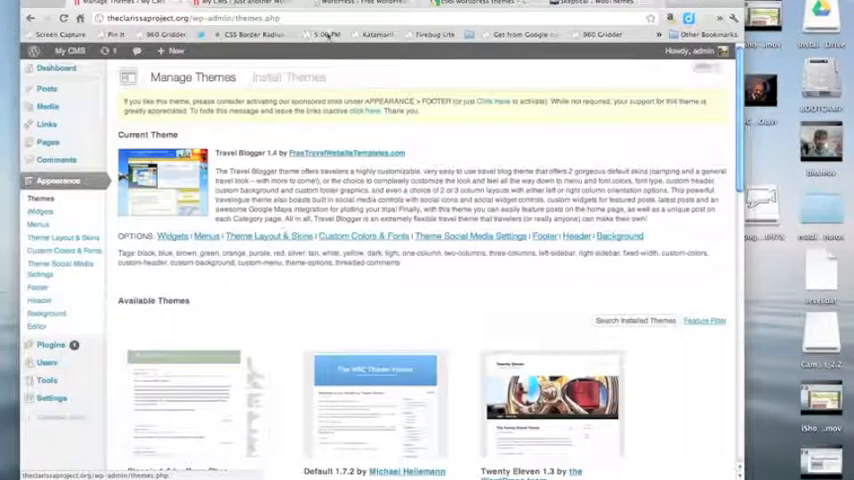
pyautogui.click(289, 77)
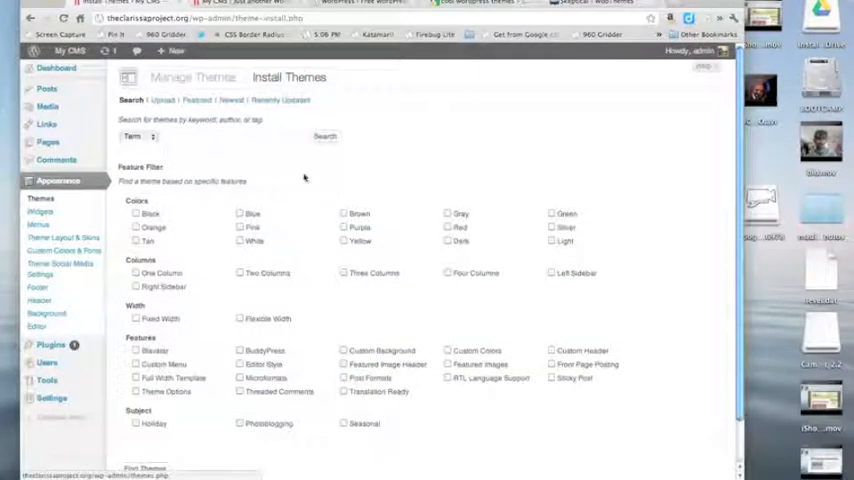
pyautogui.click(162, 100)
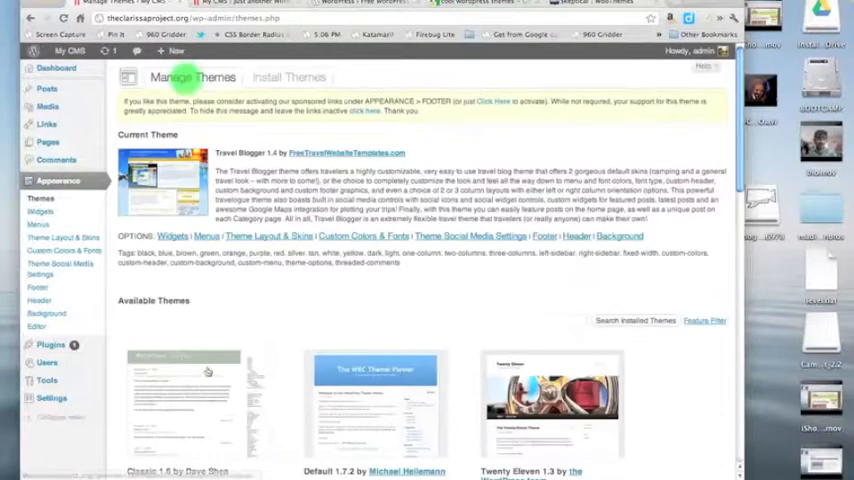
pyautogui.scroll(-3)
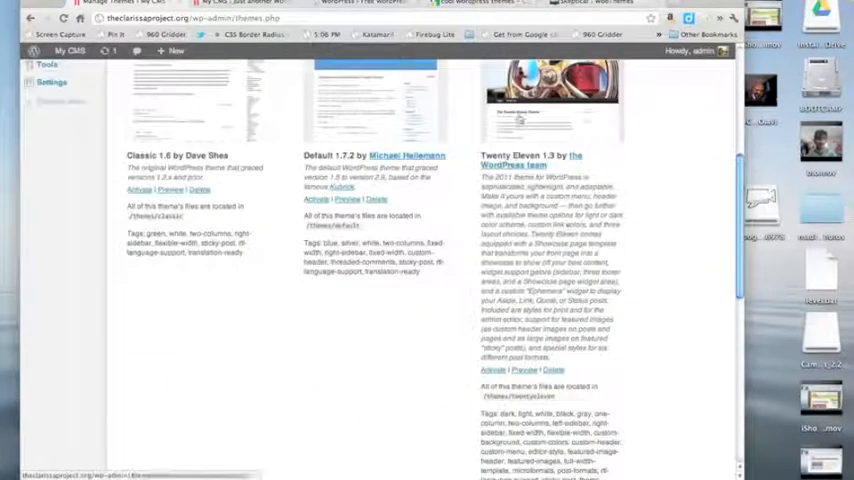